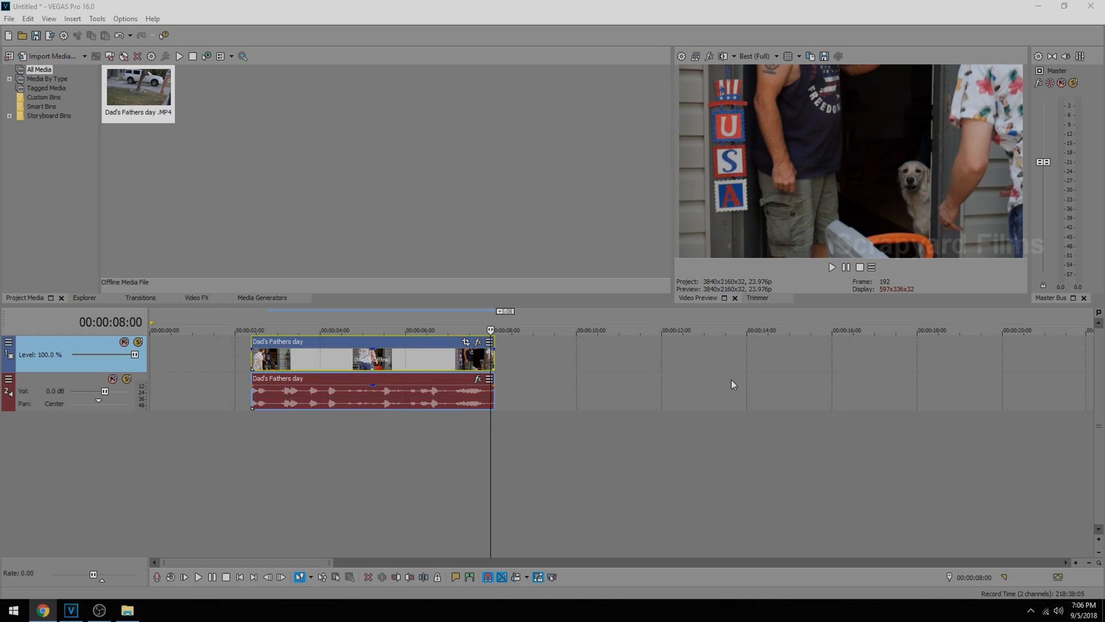
Bring up the Render As dialog for the Dad's Fathers day project.
{"action": "left_click", "coordinate": [758, 297]}
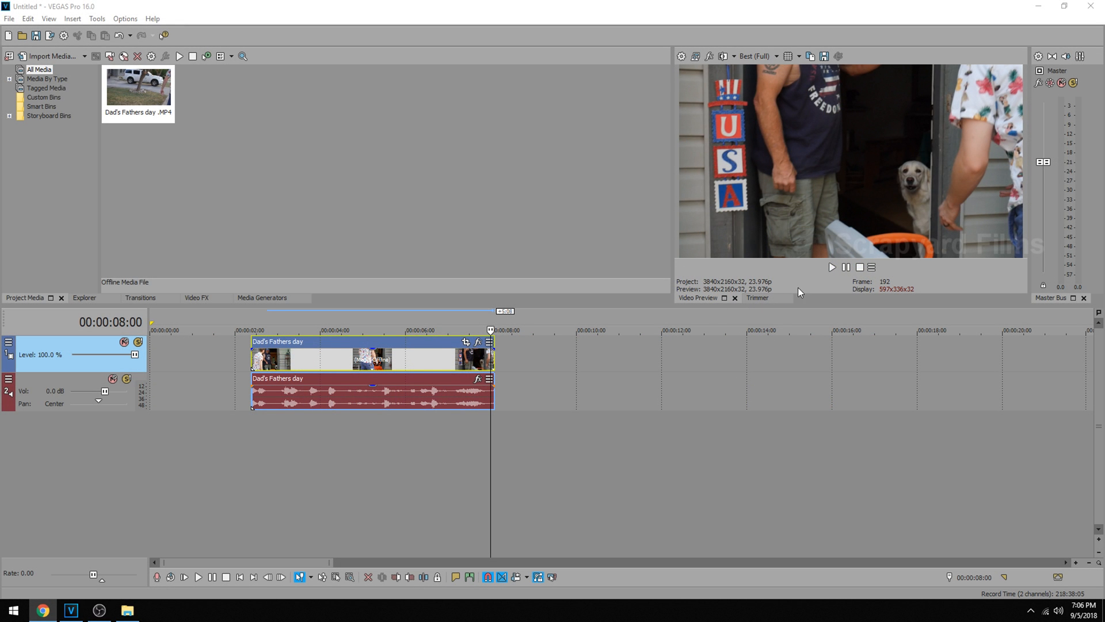
{"action": "mouse_move", "coordinate": [89, 70]}
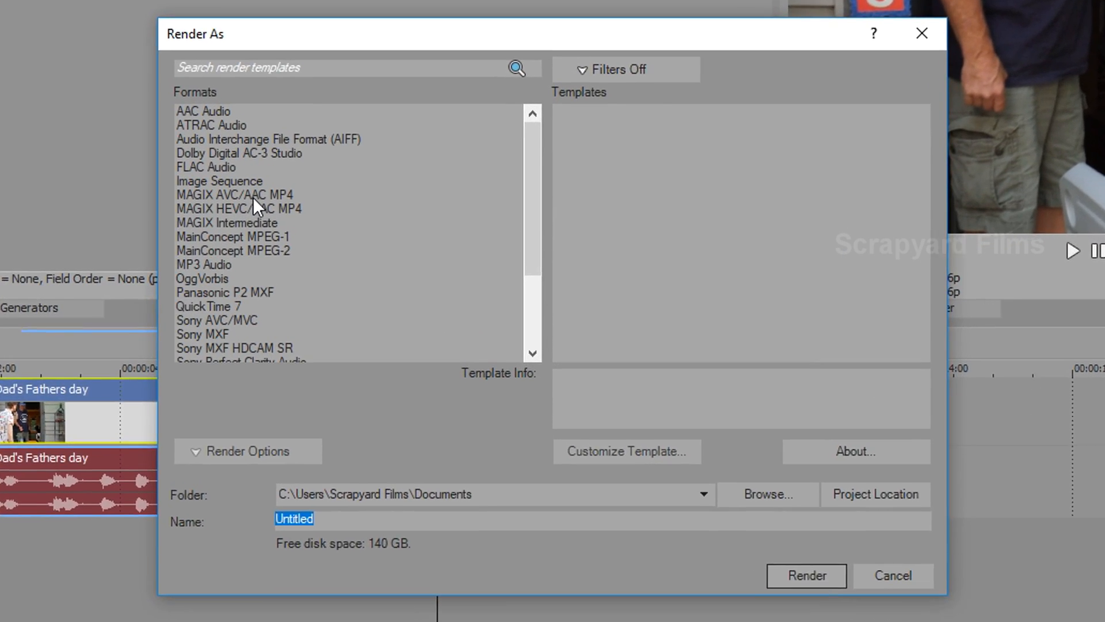
Alternate between MAGIX AVC/AAC MP4 and HEVC/AAC MP4 formats to compare templates, ending on AVC.
{"action": "left_click", "coordinate": [232, 194]}
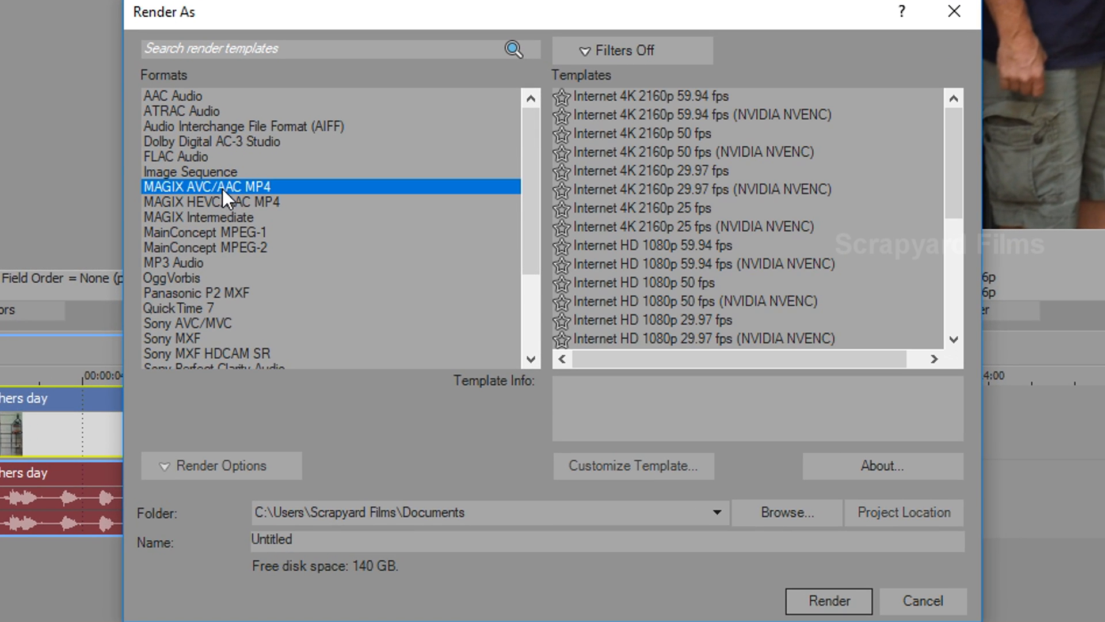
{"action": "mouse_move", "coordinate": [233, 216]}
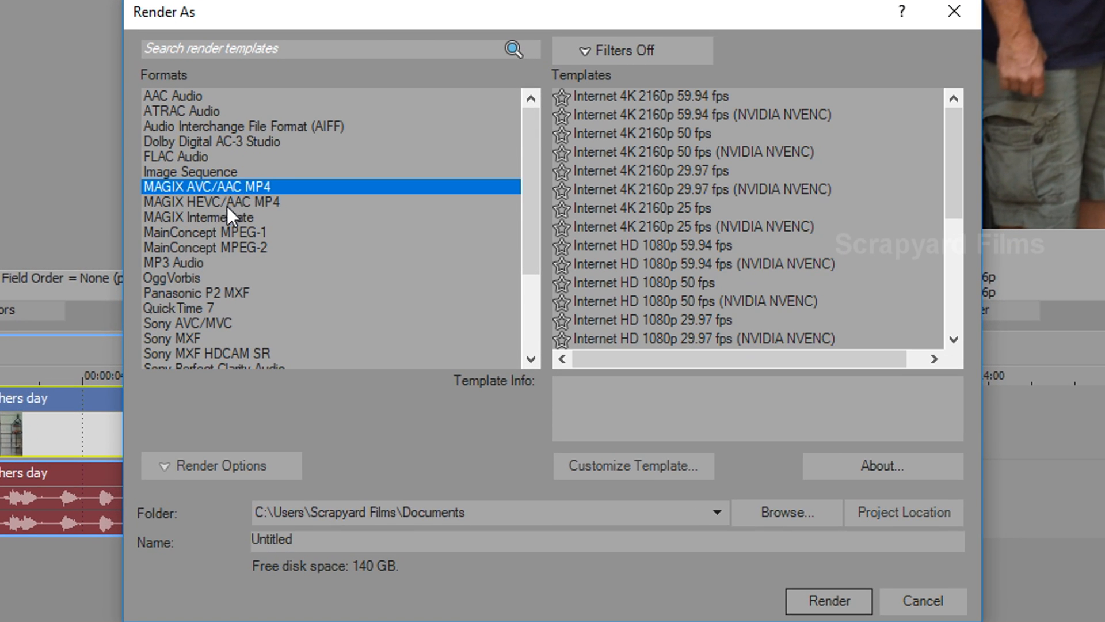
{"action": "left_click", "coordinate": [212, 203]}
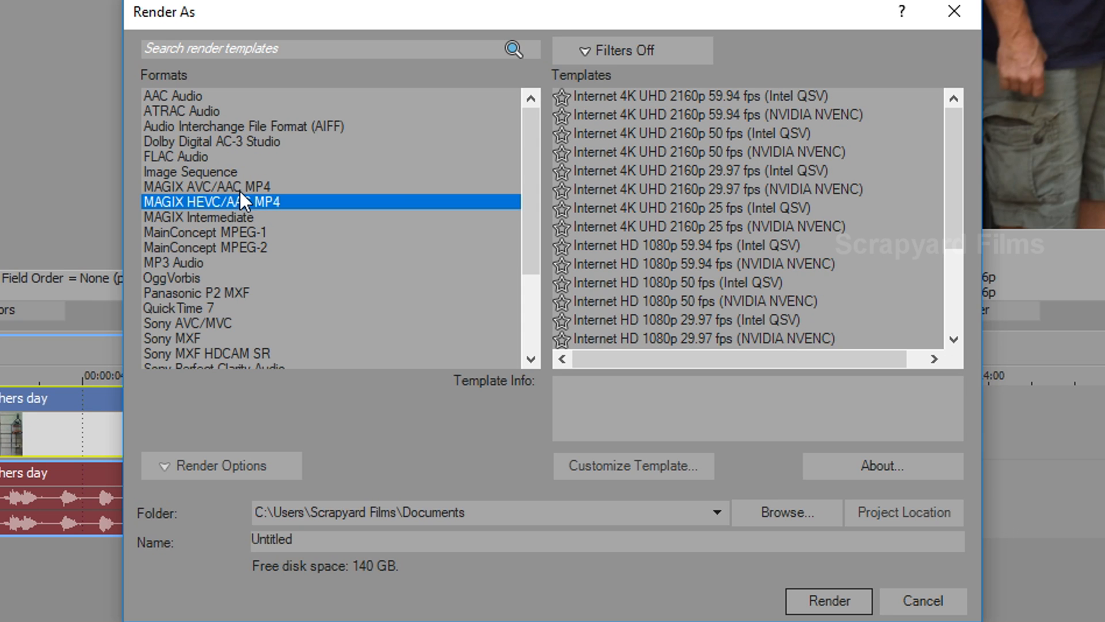
{"action": "left_click", "coordinate": [205, 187]}
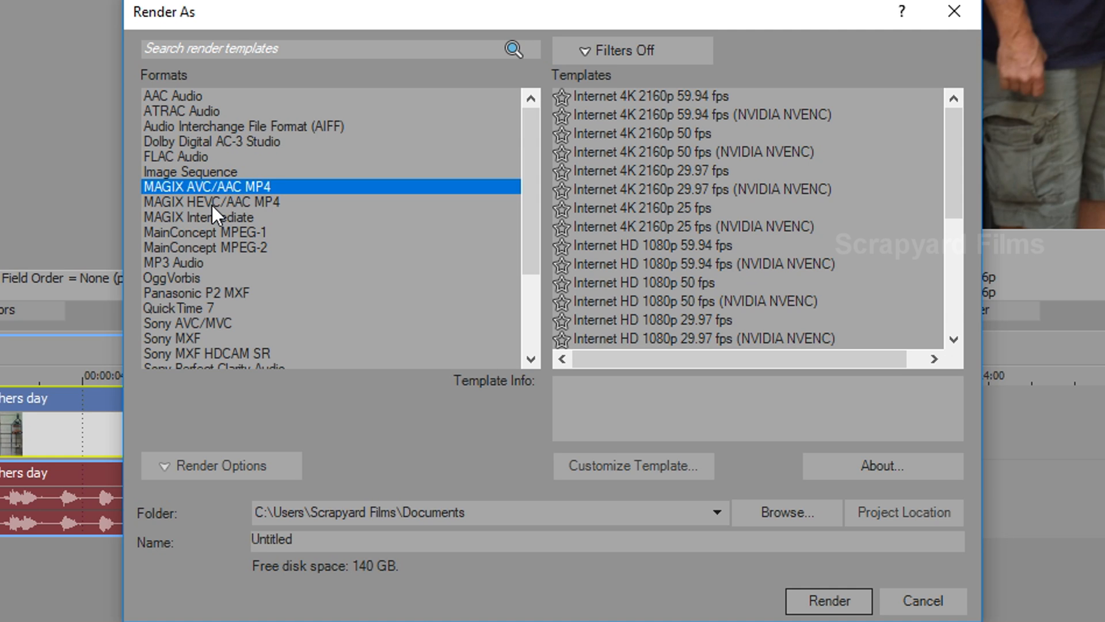
{"action": "mouse_move", "coordinate": [252, 220]}
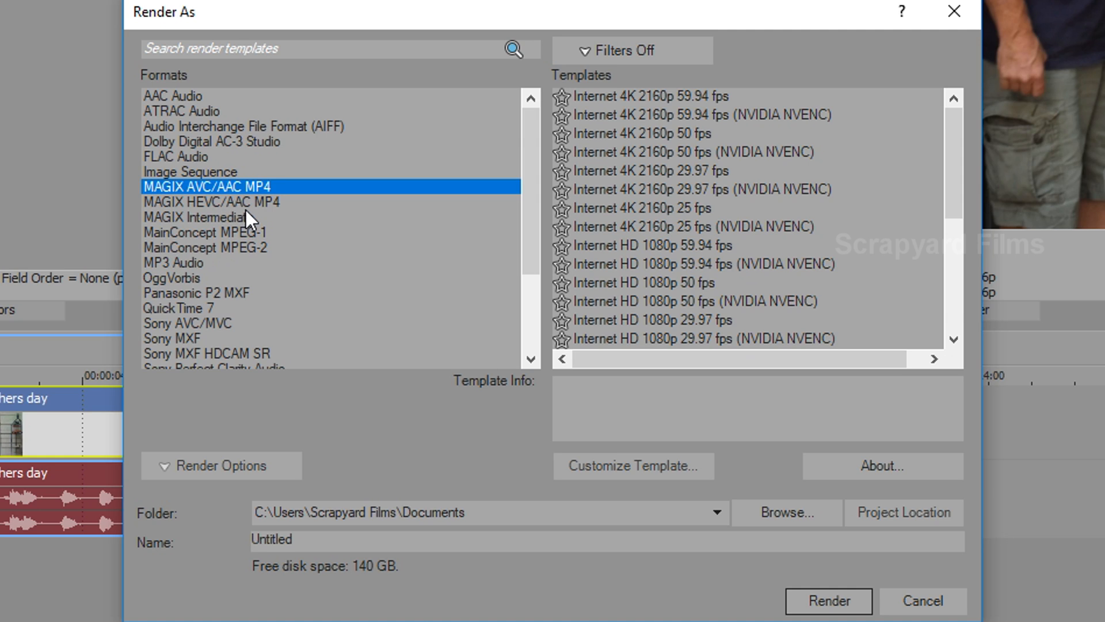
{"action": "left_click", "coordinate": [213, 202]}
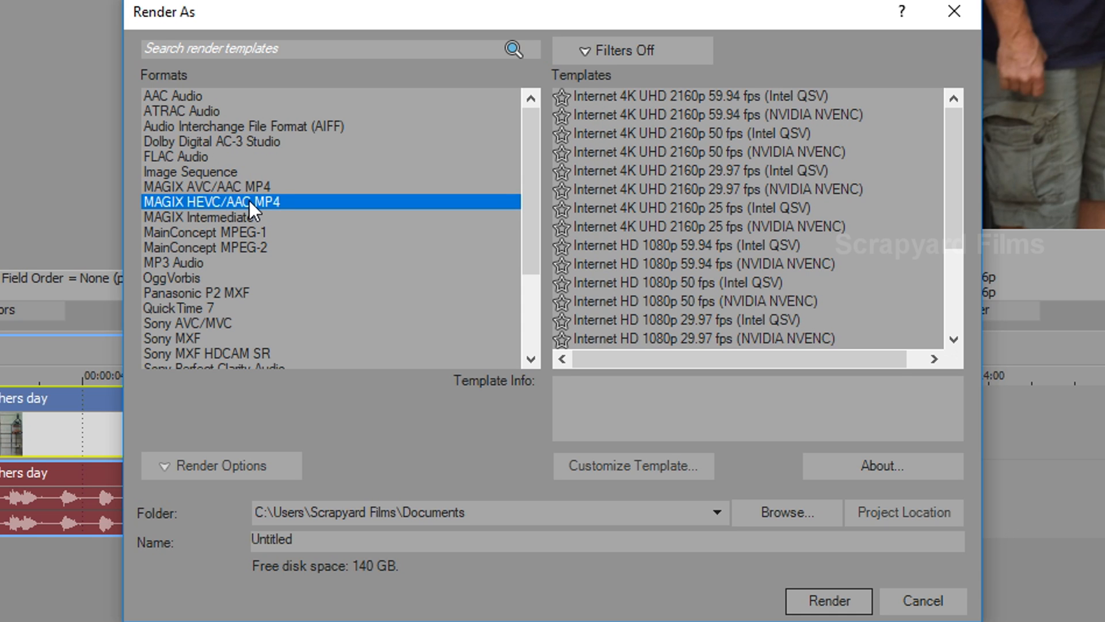
{"action": "left_click", "coordinate": [210, 185]}
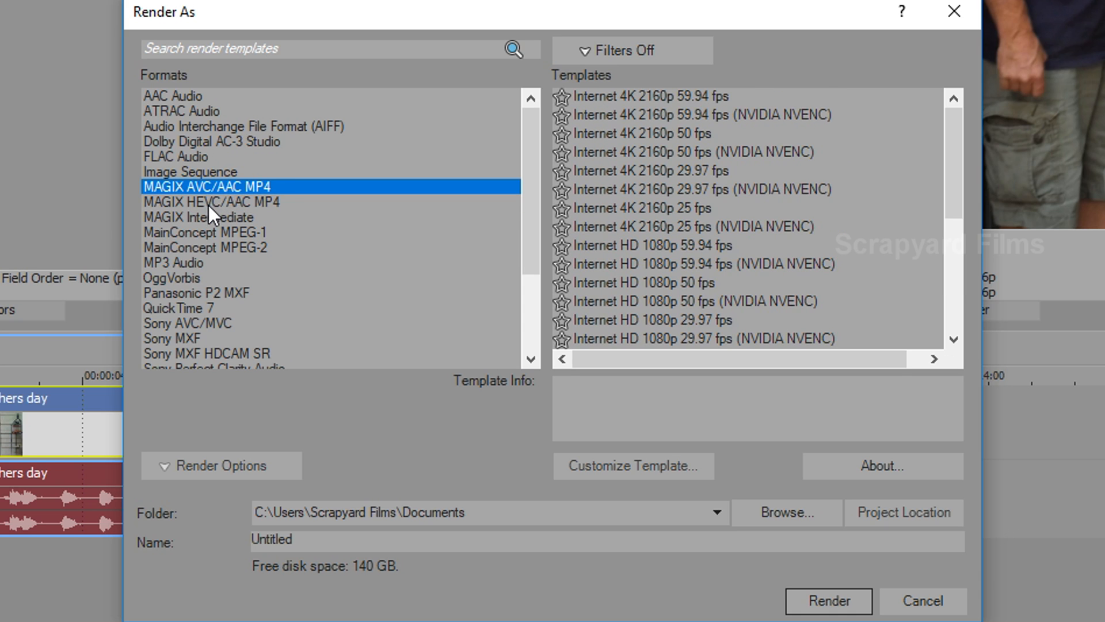
{"action": "left_click", "coordinate": [210, 202]}
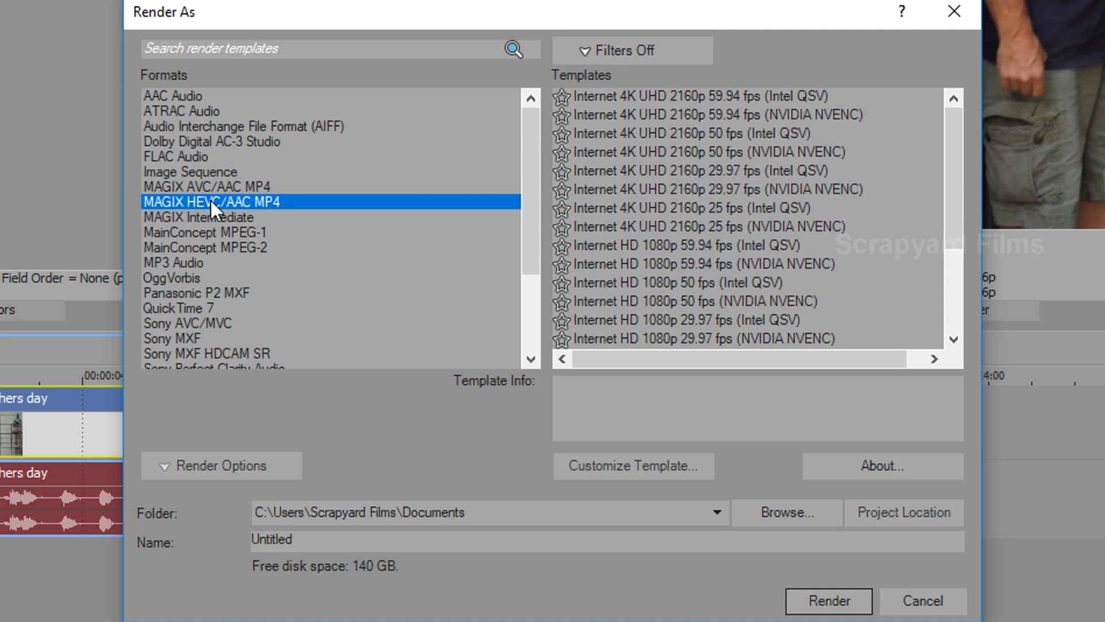
{"action": "left_click", "coordinate": [207, 186]}
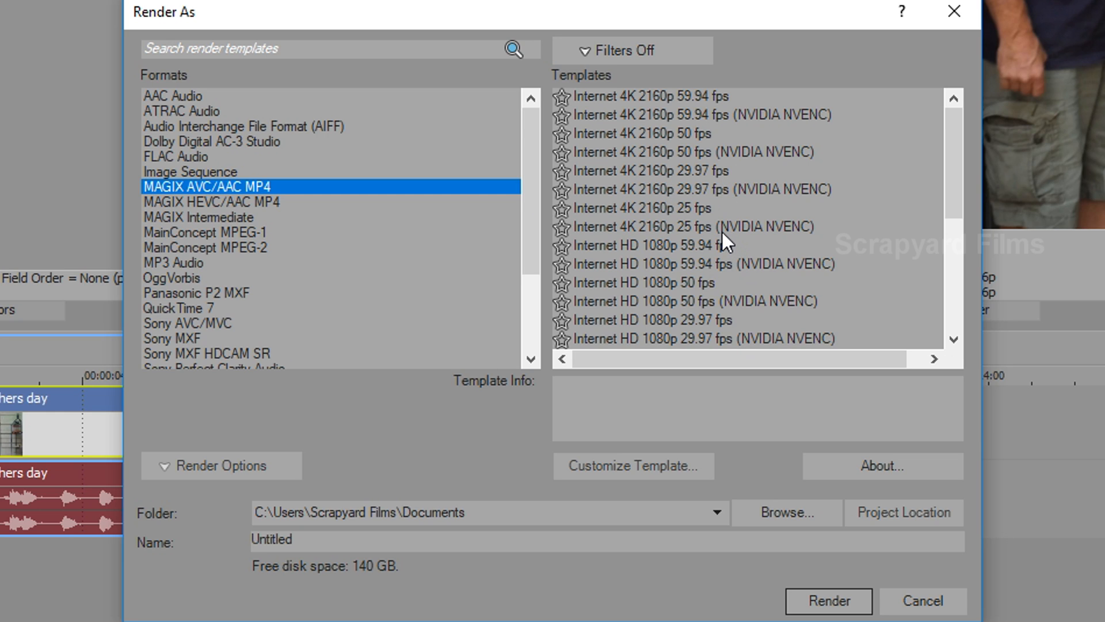
{"action": "mouse_move", "coordinate": [715, 243]}
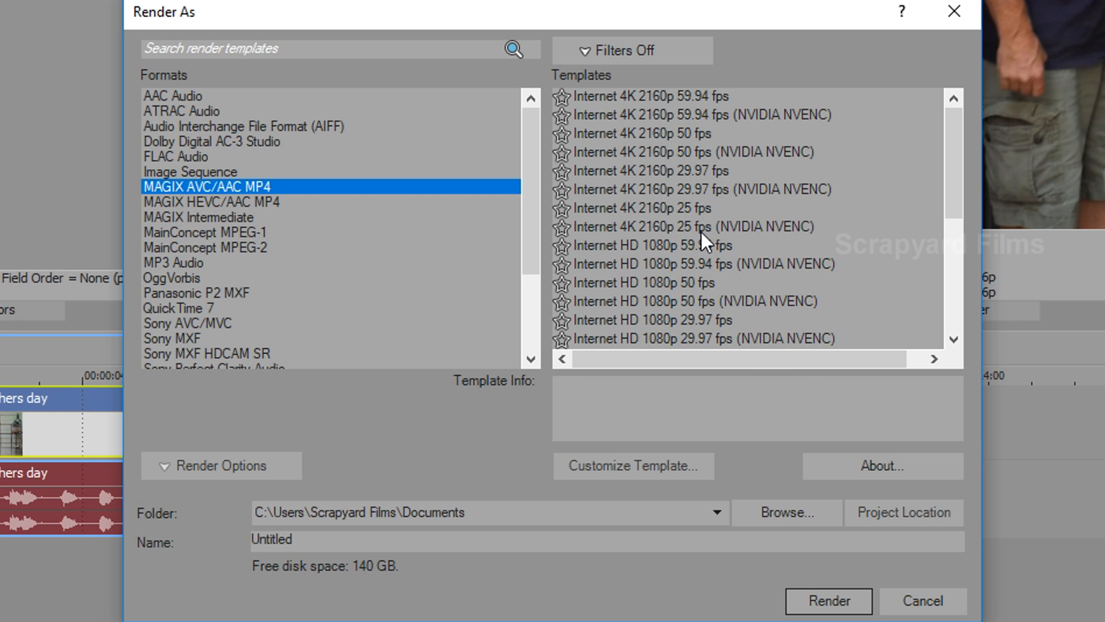
Customize the Internet 4K 2160p 25 fps (NVIDIA NVENC) AVC template.
{"action": "left_click", "coordinate": [691, 227]}
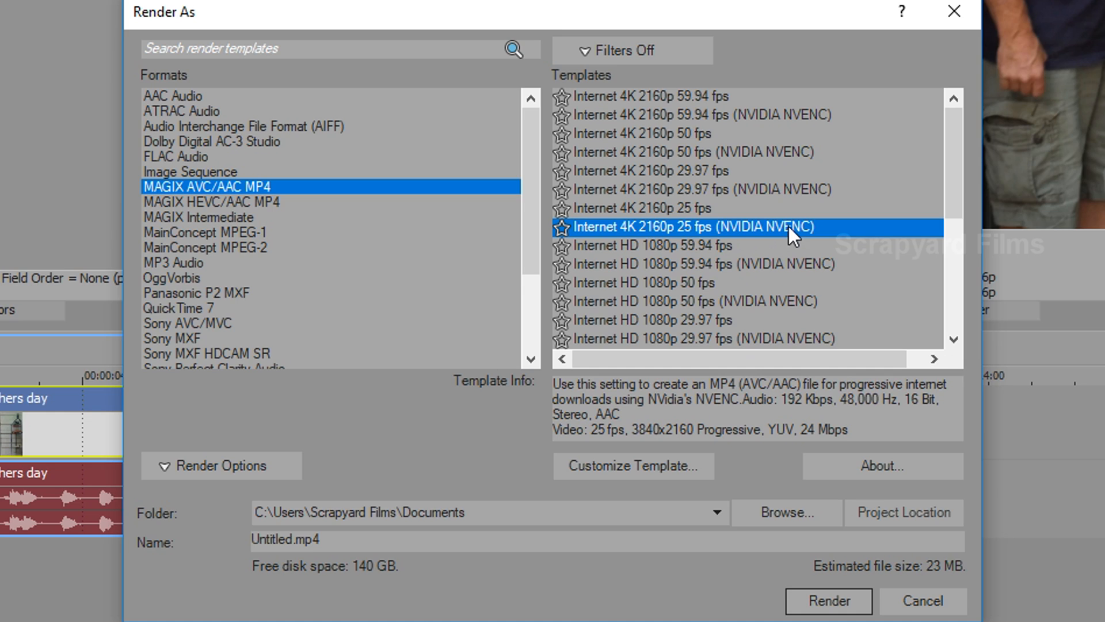
{"action": "mouse_move", "coordinate": [747, 232]}
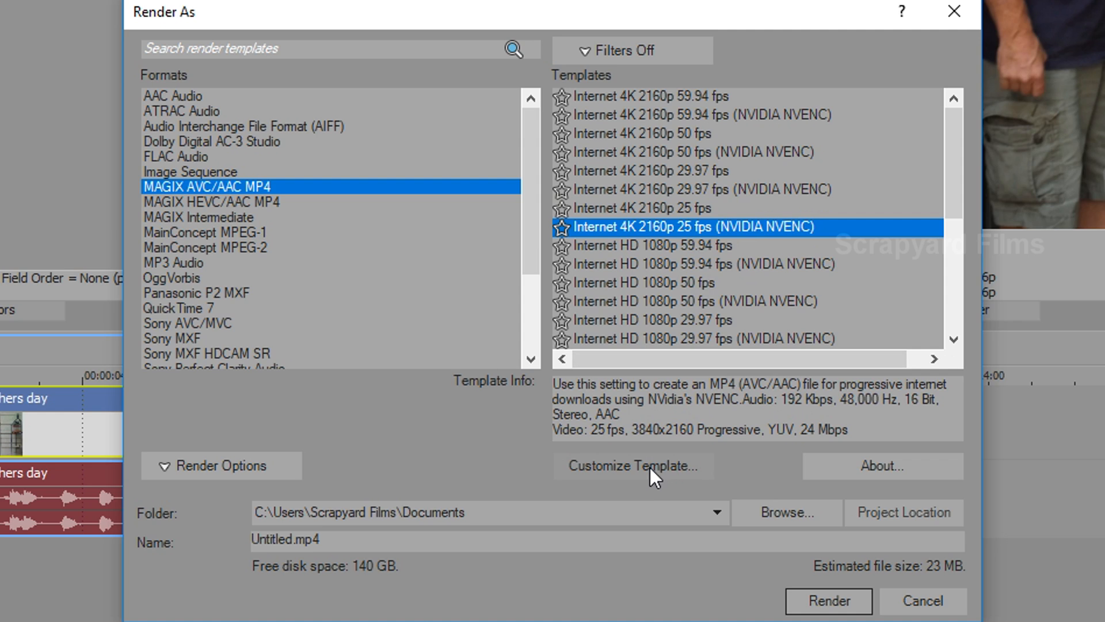
{"action": "left_click", "coordinate": [630, 465]}
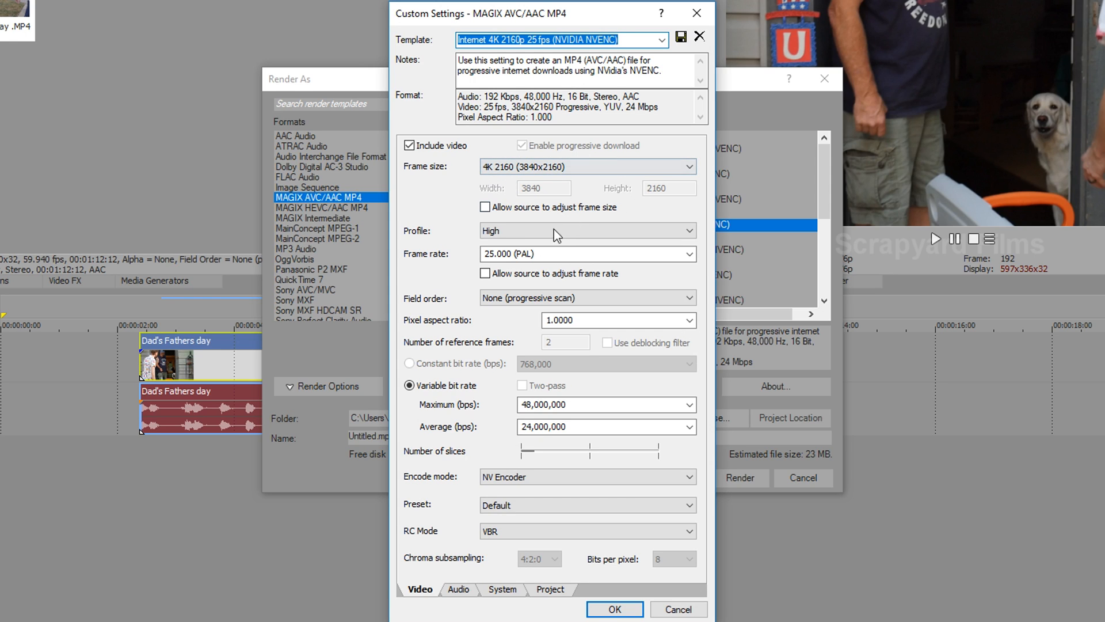
Set the frame rate to 23.976 (IVTC Film) and maximum video bit rate to 100,000,000 bps.
{"action": "left_click", "coordinate": [689, 253]}
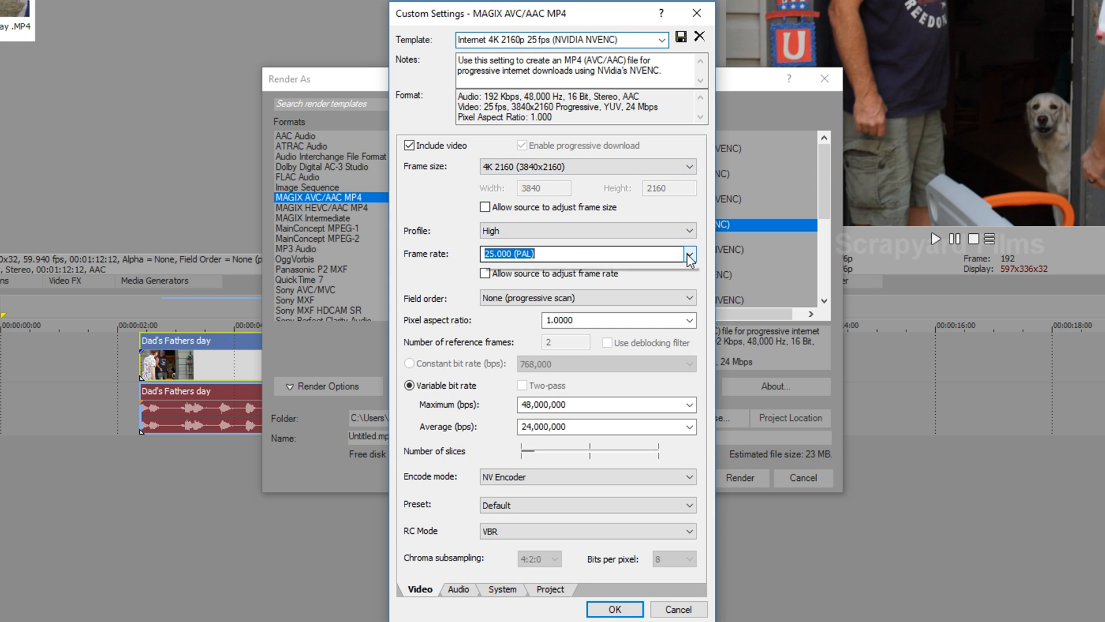
{"action": "left_click", "coordinate": [689, 253]}
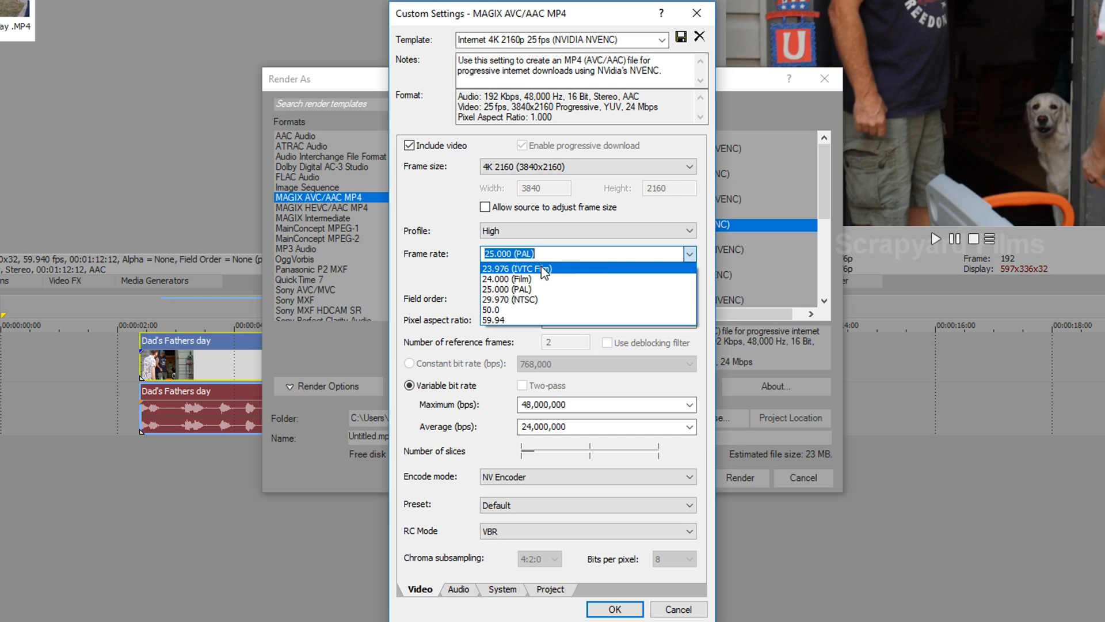
{"action": "left_click", "coordinate": [516, 268]}
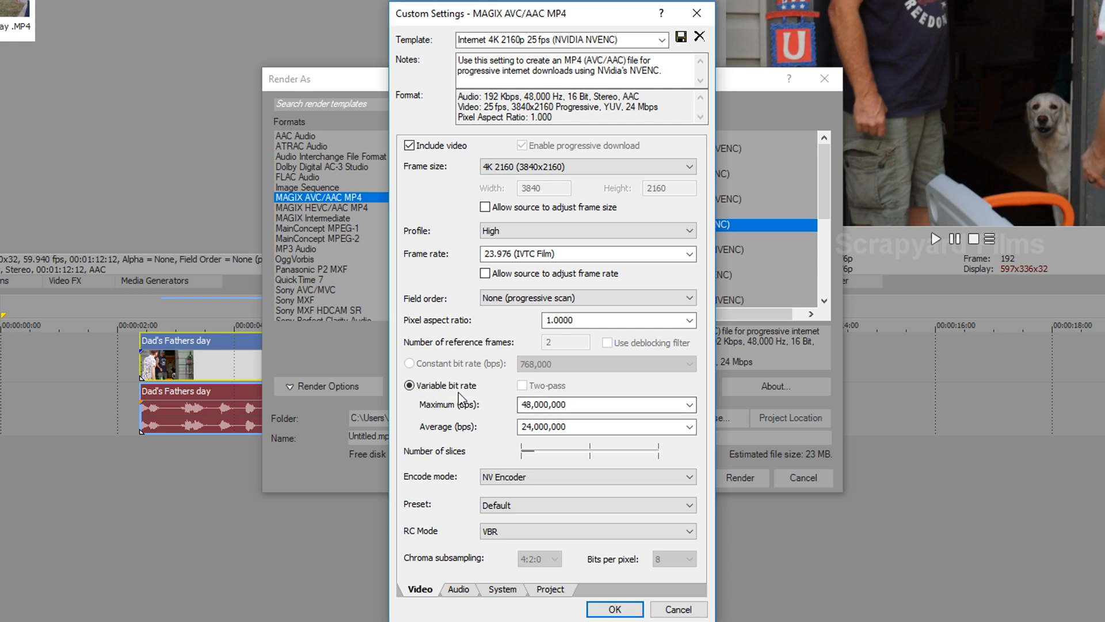
{"action": "left_click", "coordinate": [585, 405]}
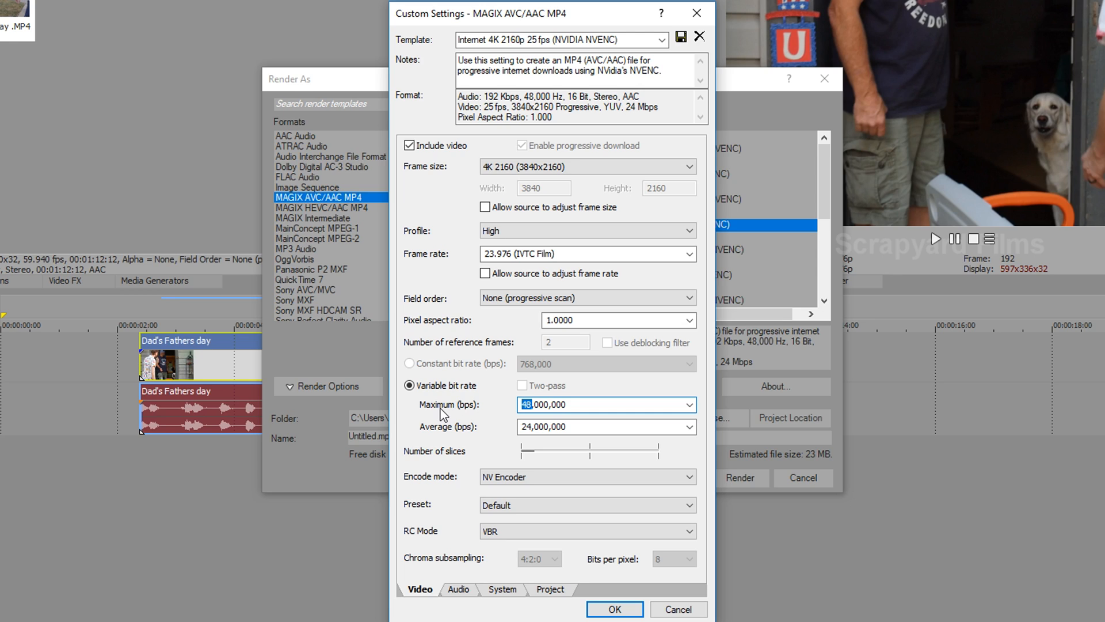
{"action": "type", "text": "100,000,000"}
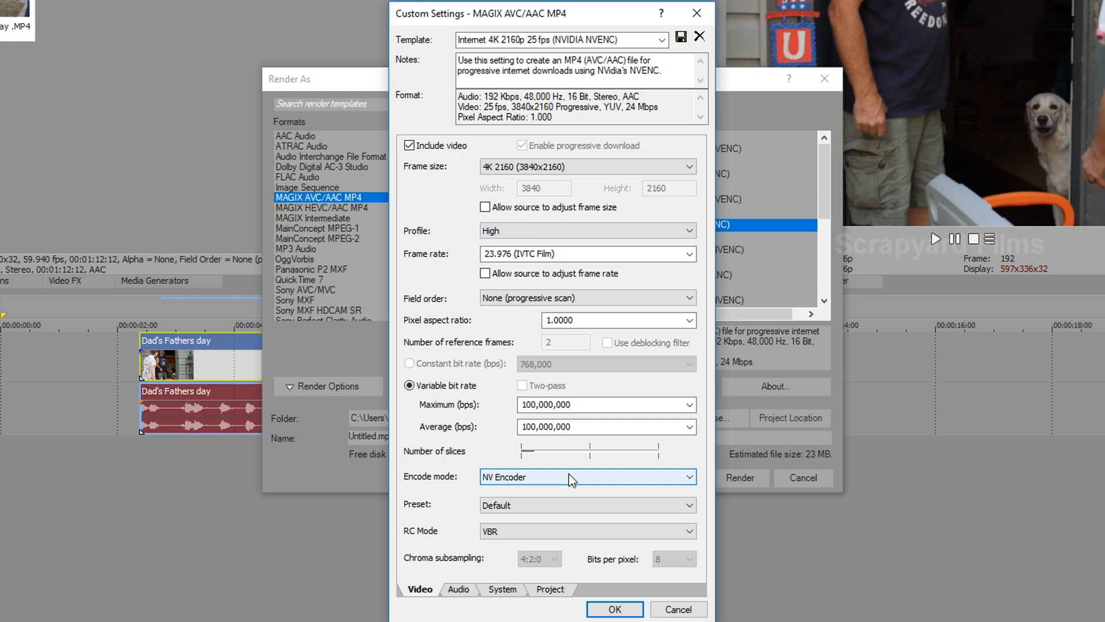
{"action": "mouse_move", "coordinate": [539, 492]}
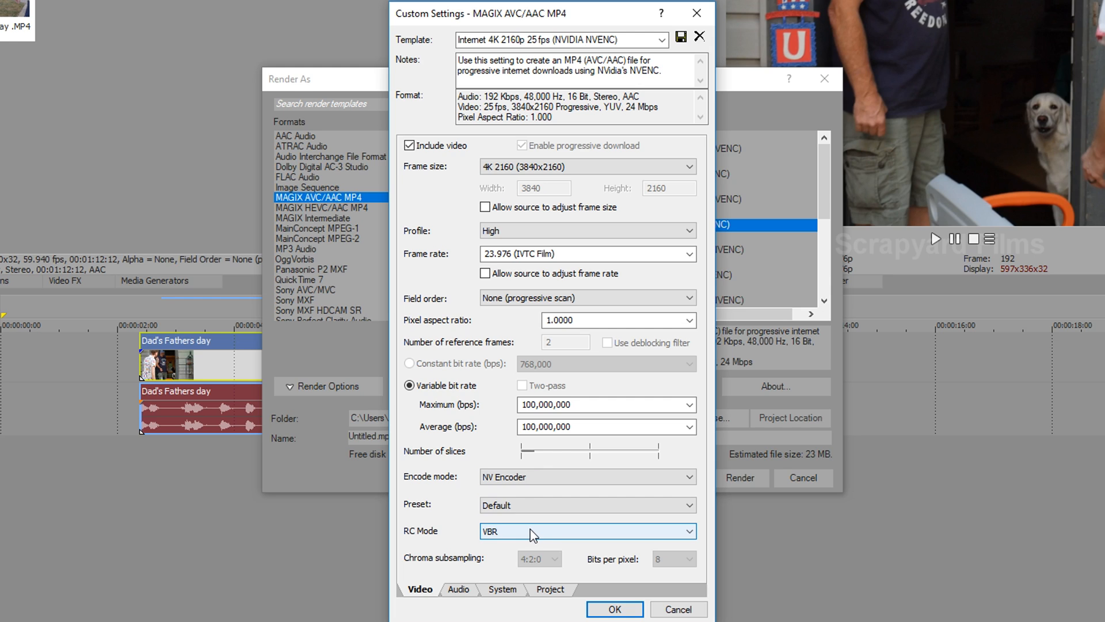
Set the audio bit rate to 320,000 bps and review the System settings.
{"action": "left_click", "coordinate": [459, 590]}
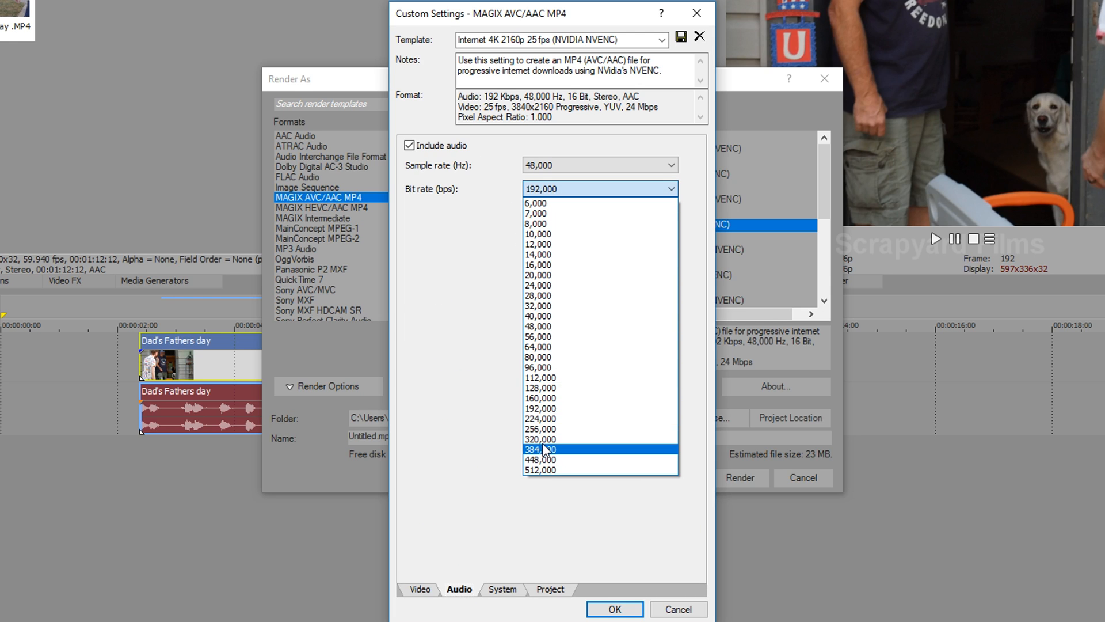
{"action": "left_click", "coordinate": [539, 439]}
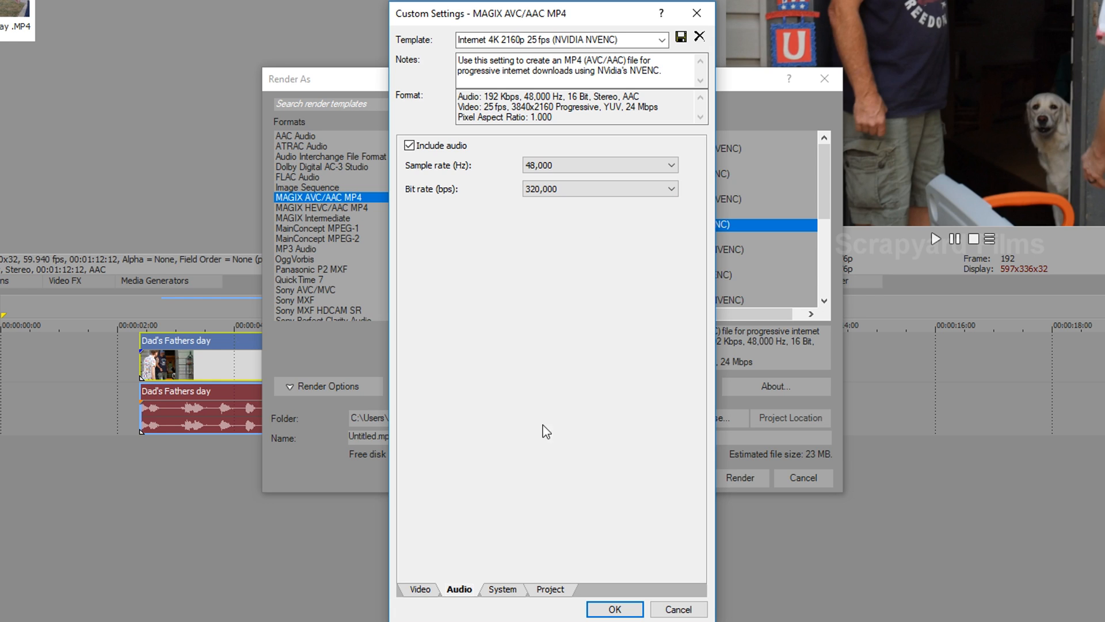
{"action": "left_click", "coordinate": [503, 590]}
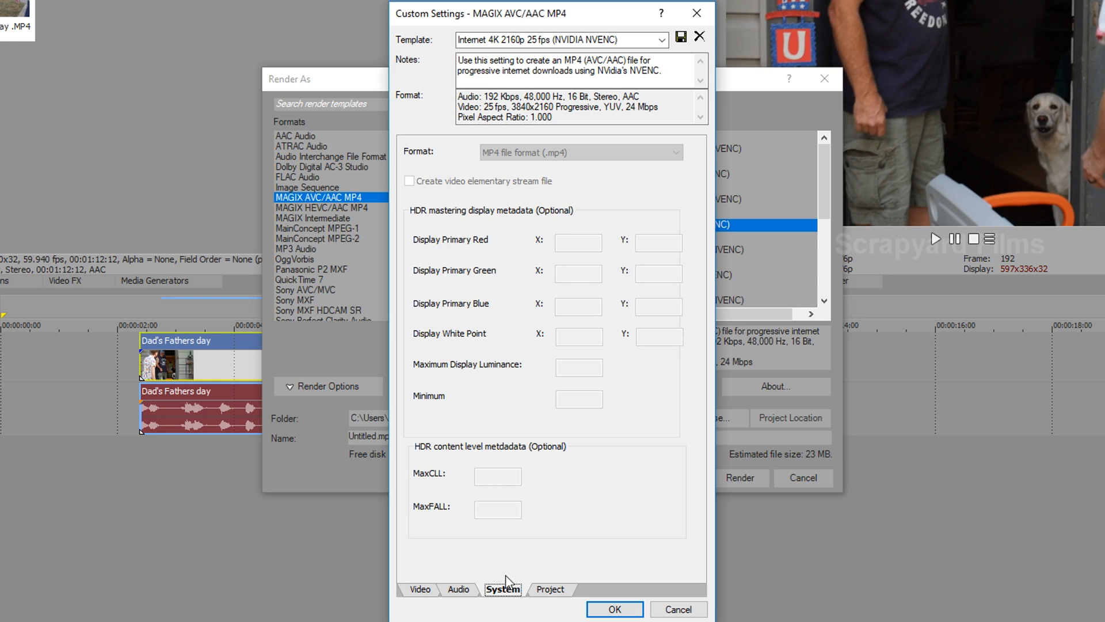
{"action": "mouse_move", "coordinate": [594, 157]}
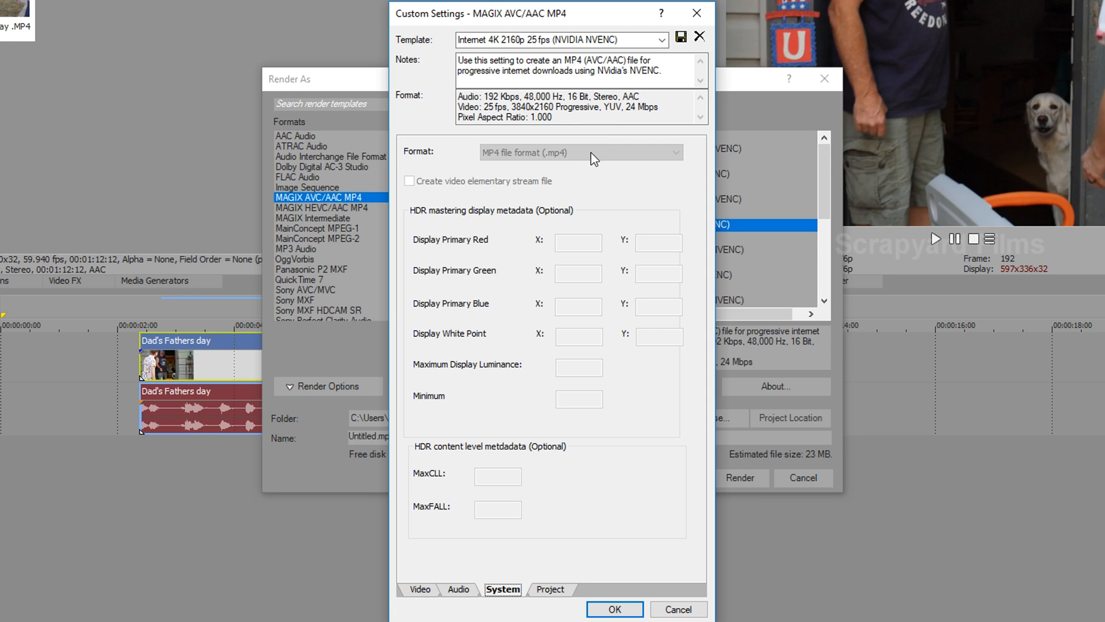
{"action": "mouse_move", "coordinate": [490, 131]}
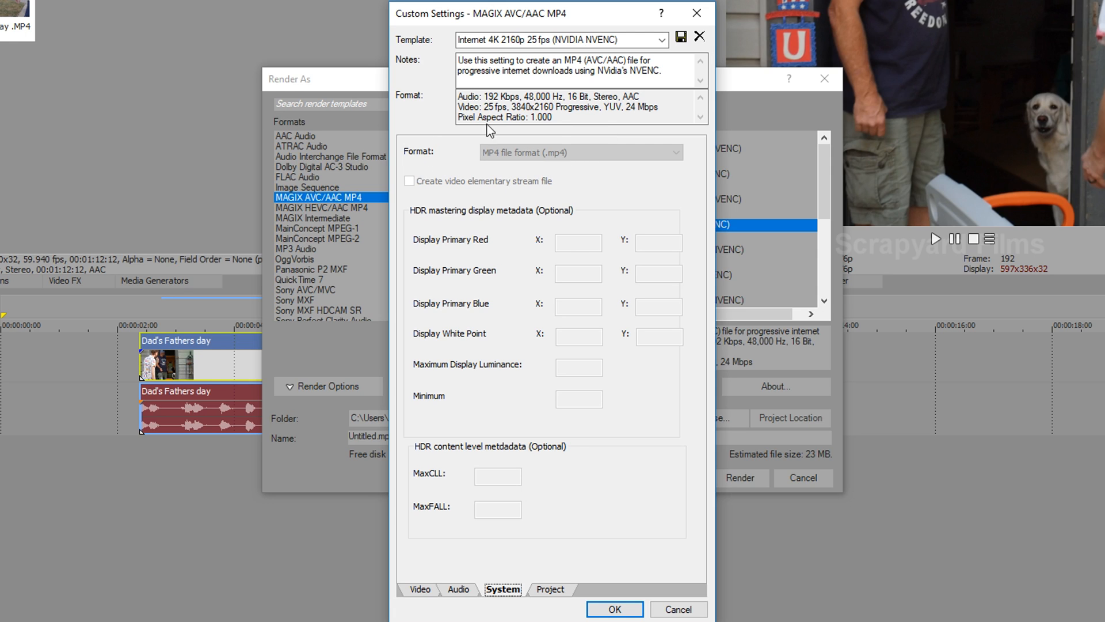
{"action": "left_click", "coordinate": [550, 588]}
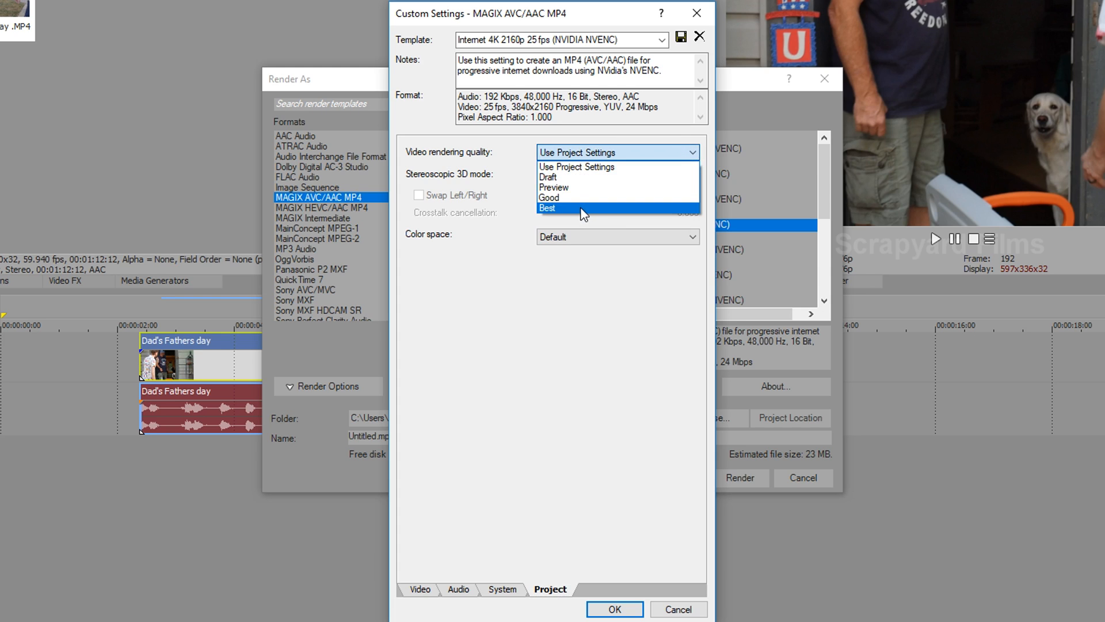
Set Best rendering quality, change frame rate to 59.94 and save as Syf - 4K 59.94 fps (NVIDIA NVENC).
{"action": "left_click", "coordinate": [419, 590]}
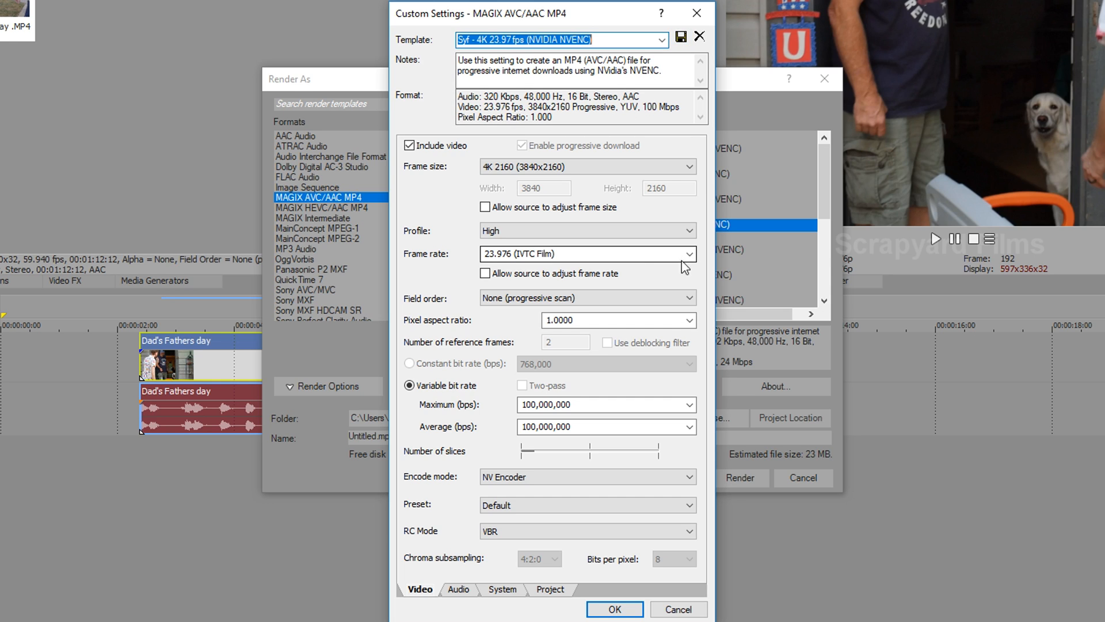
{"action": "left_click", "coordinate": [689, 254]}
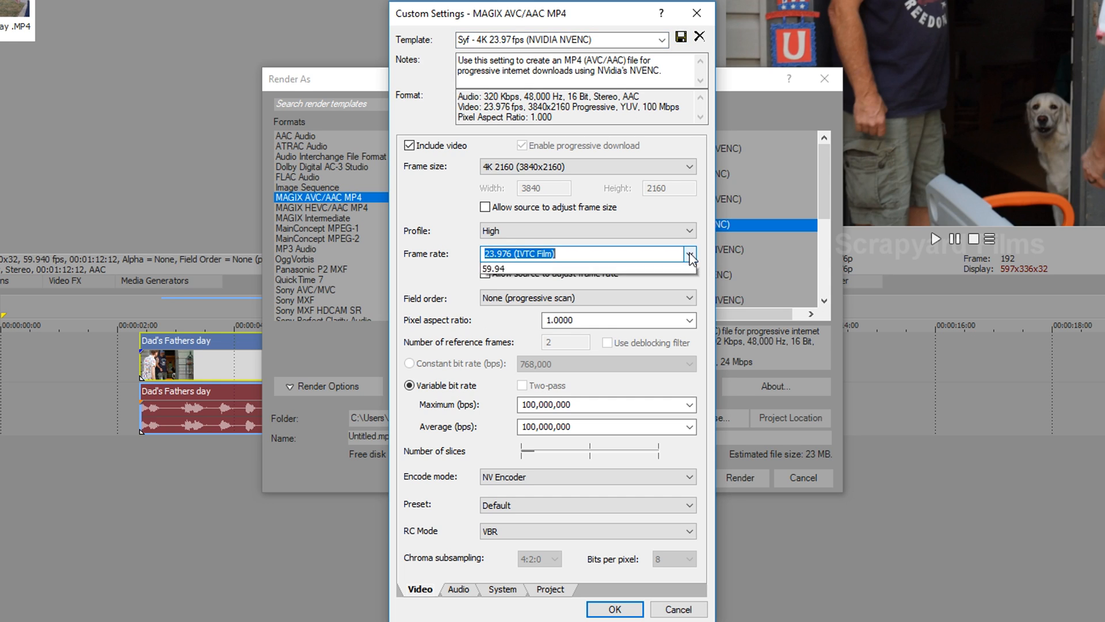
{"action": "left_click", "coordinate": [494, 268]}
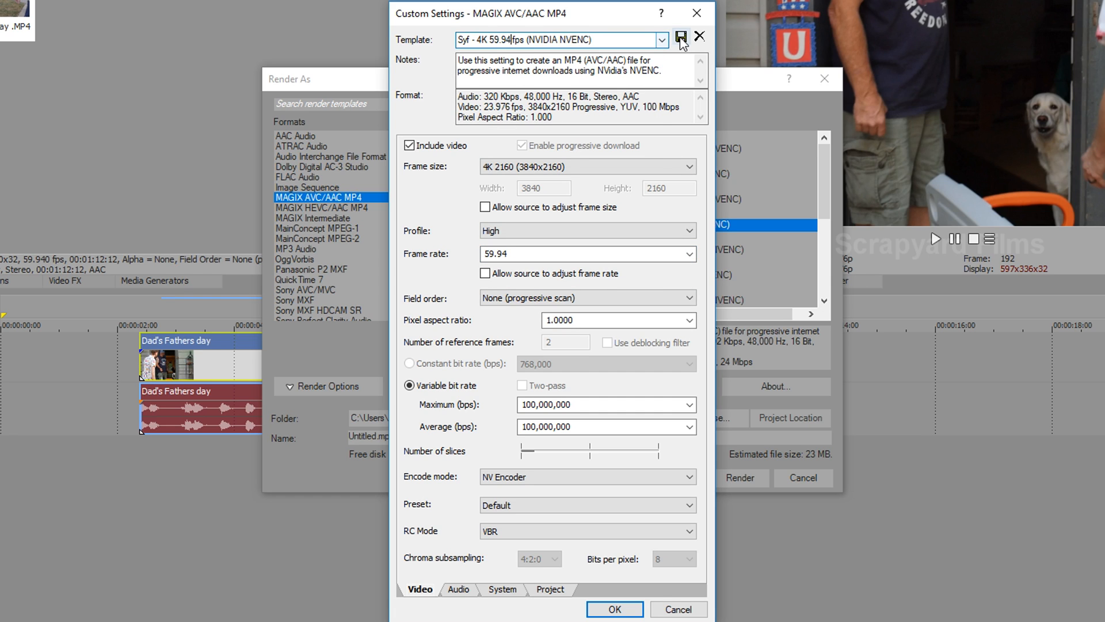
{"action": "left_click", "coordinate": [679, 35]}
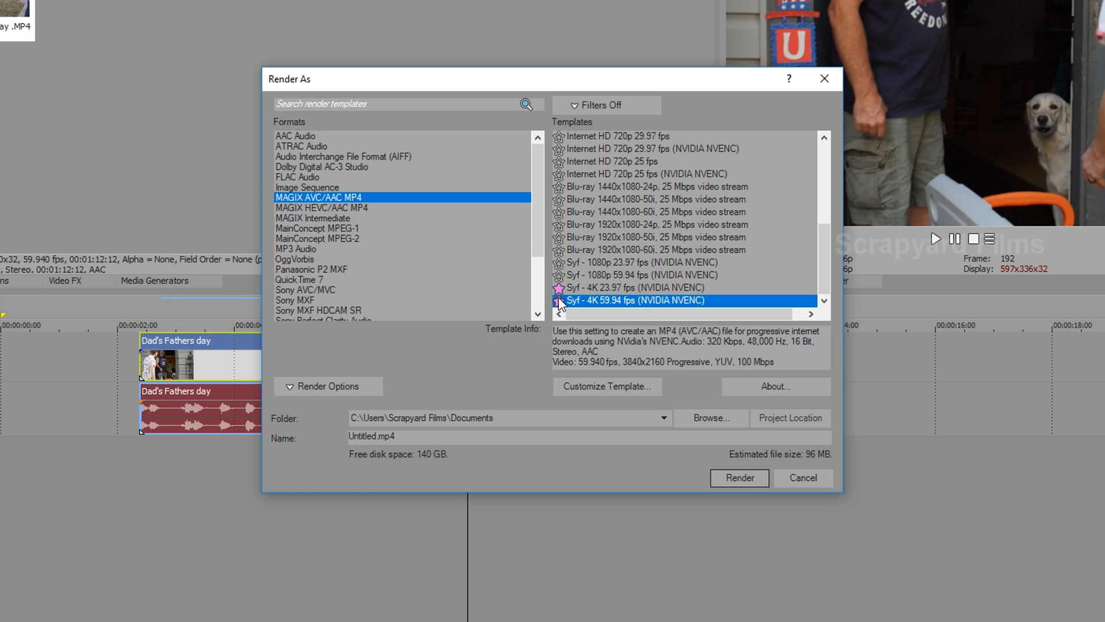
{"action": "mouse_move", "coordinate": [328, 218]}
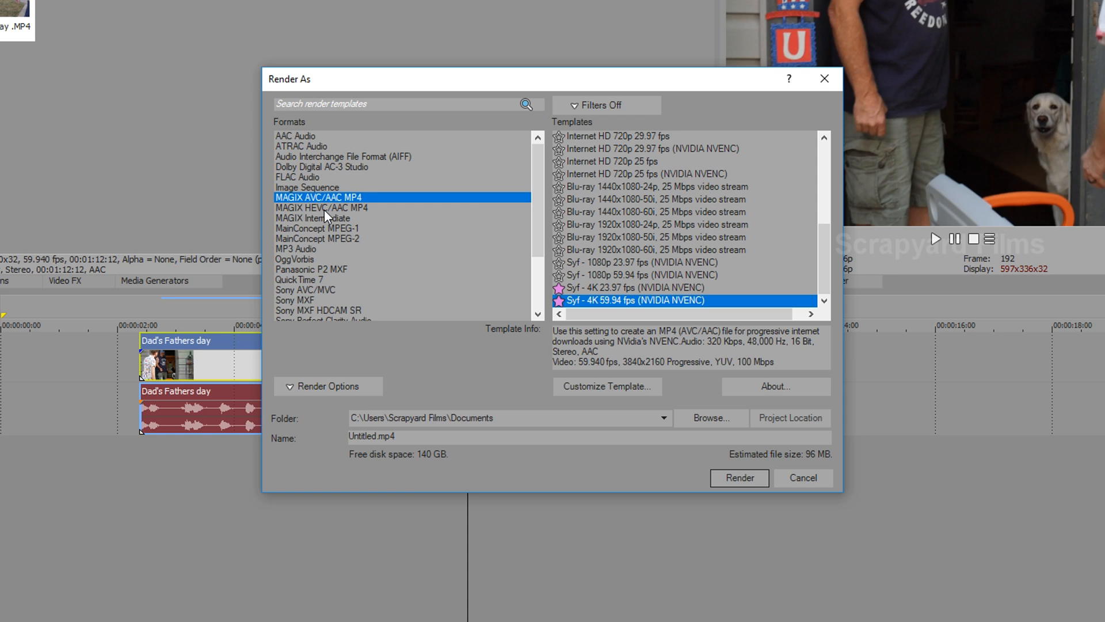
Switch to MAGIX HEVC/AAC MP4 and settle on the Internet 4K UHD 2160p 25 fps NVIDIA NVENC template.
{"action": "left_click", "coordinate": [321, 207]}
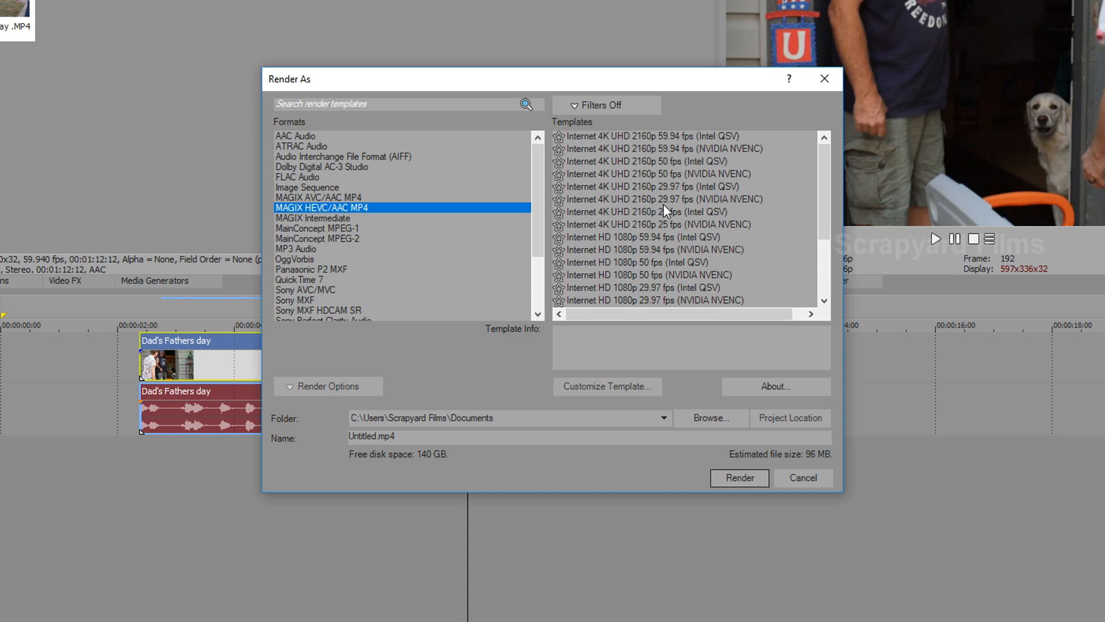
{"action": "mouse_move", "coordinate": [637, 219]}
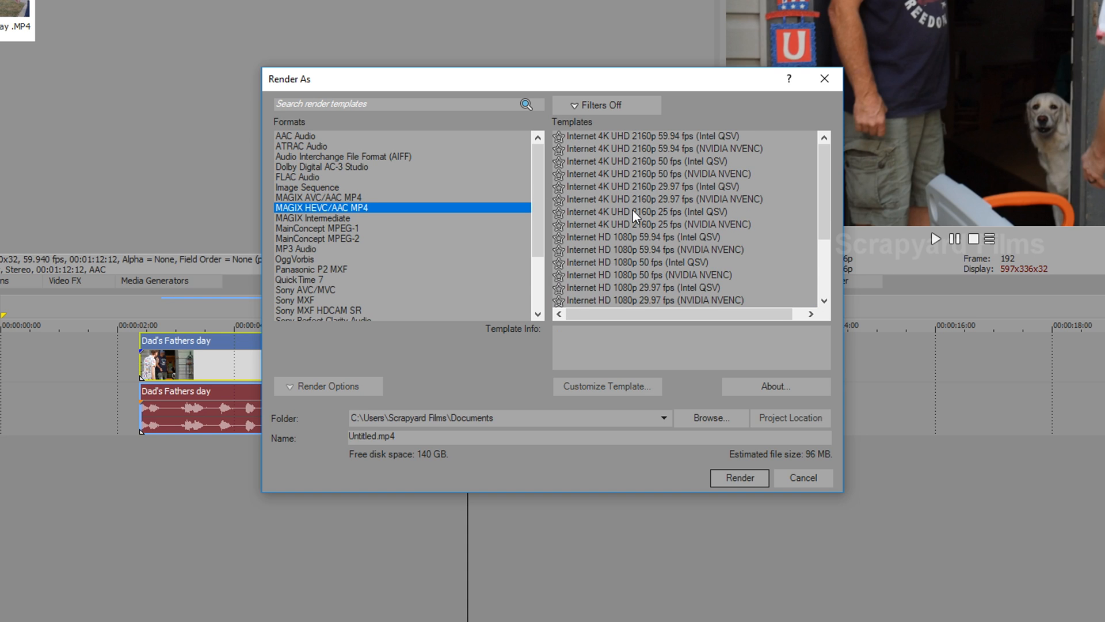
{"action": "left_click", "coordinate": [655, 224]}
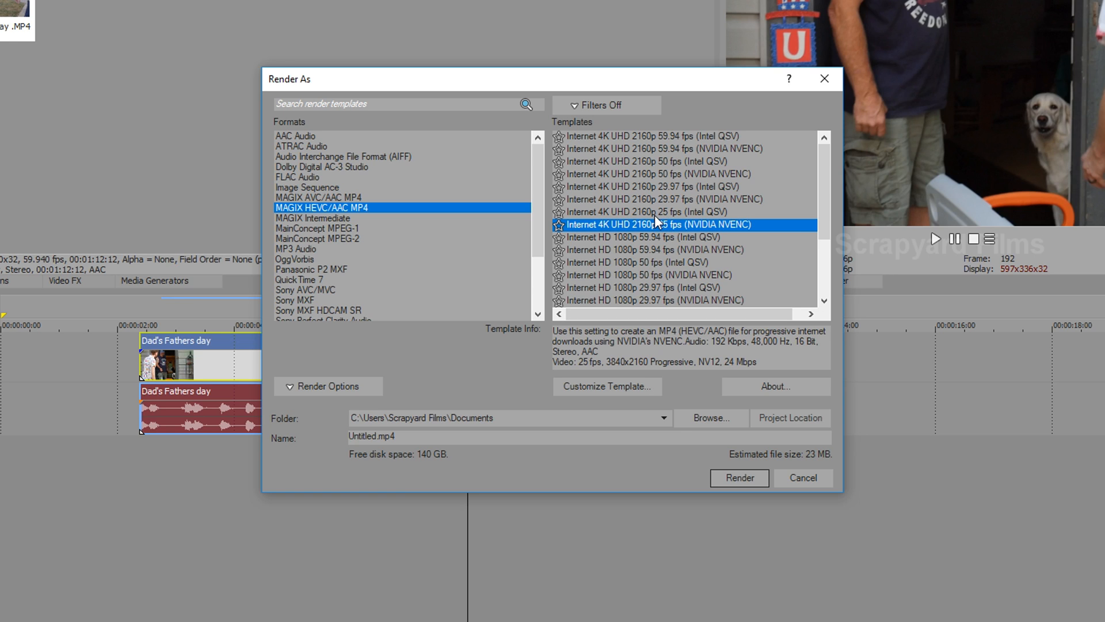
{"action": "left_click", "coordinate": [644, 212]}
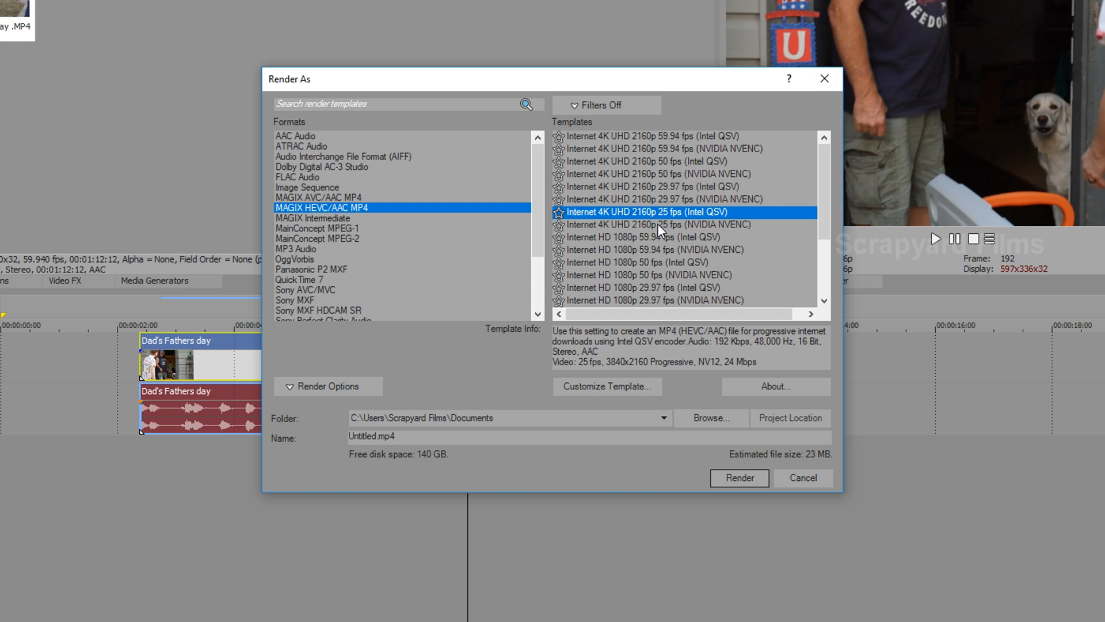
{"action": "left_click", "coordinate": [649, 225]}
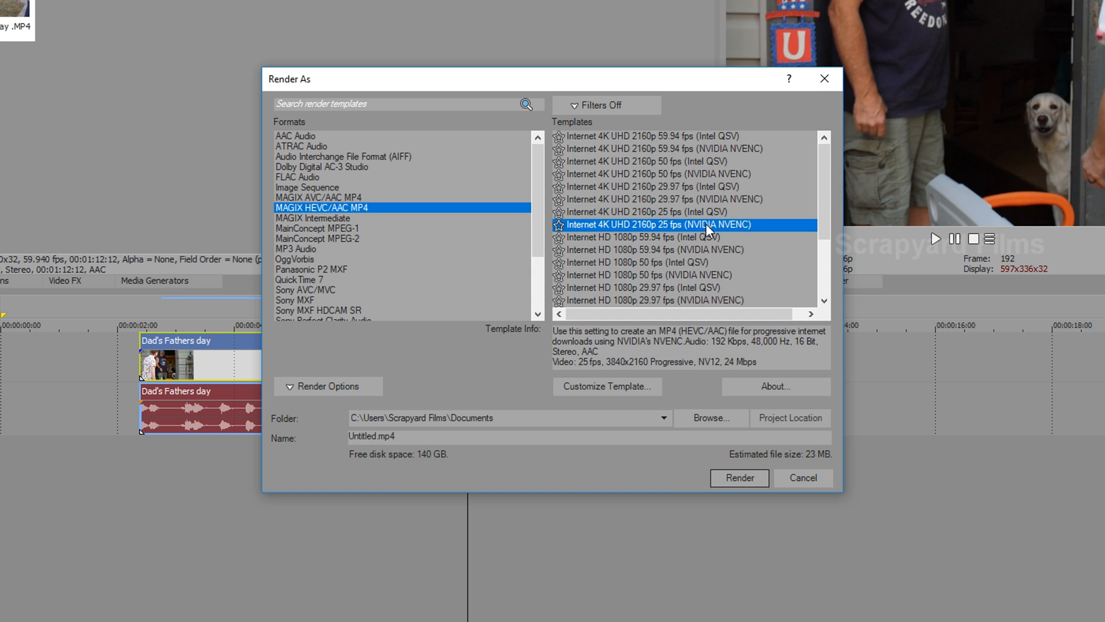
{"action": "mouse_move", "coordinate": [627, 230]}
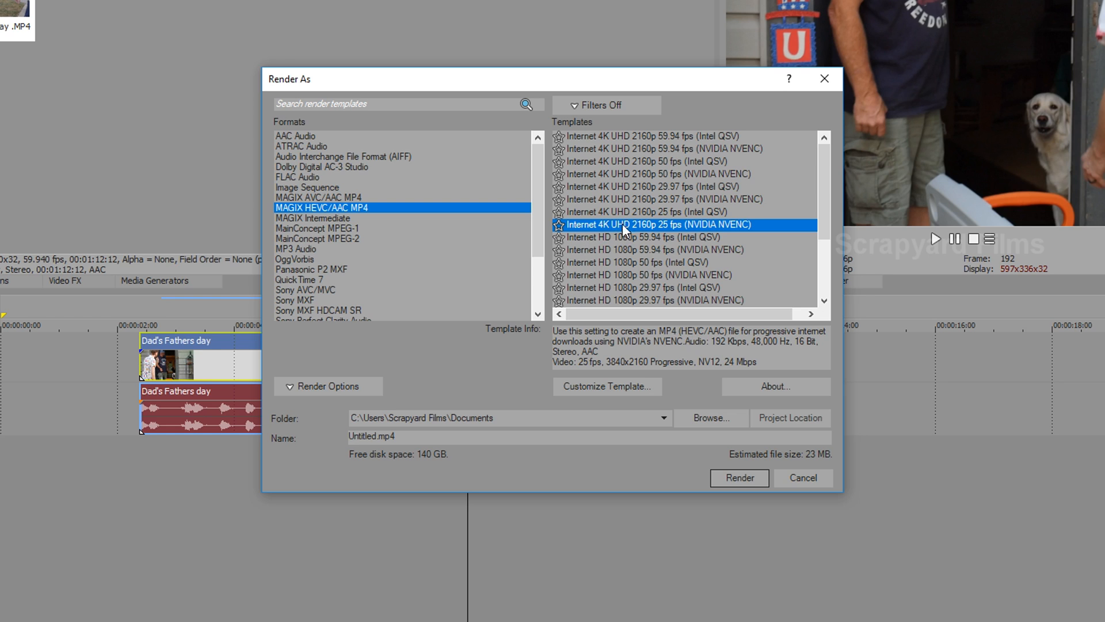
{"action": "left_click", "coordinate": [642, 212]}
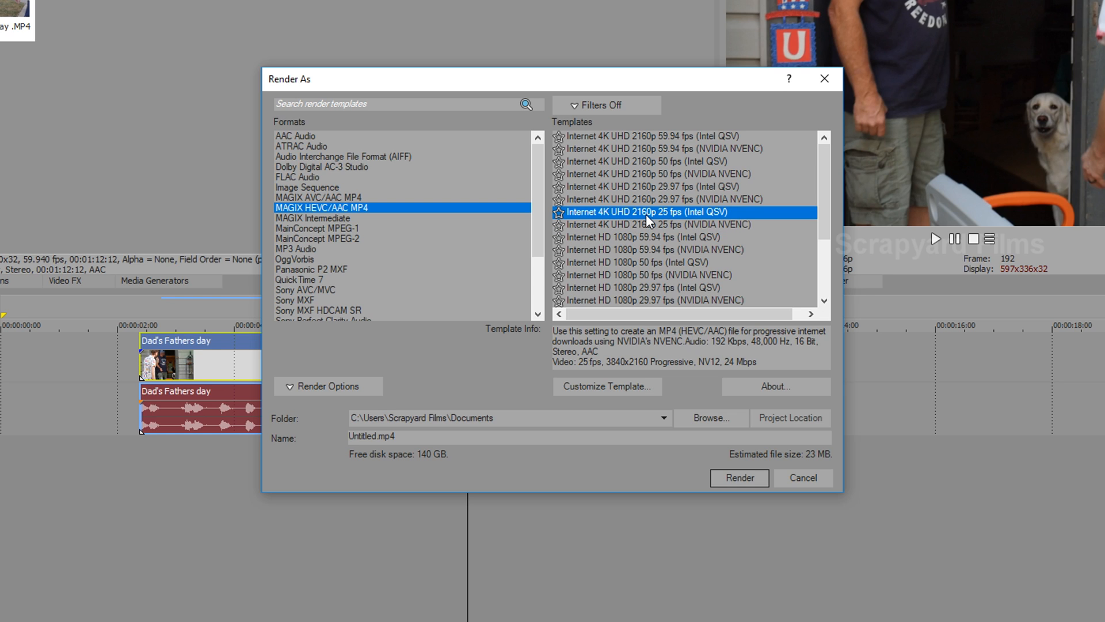
{"action": "left_click", "coordinate": [656, 225]}
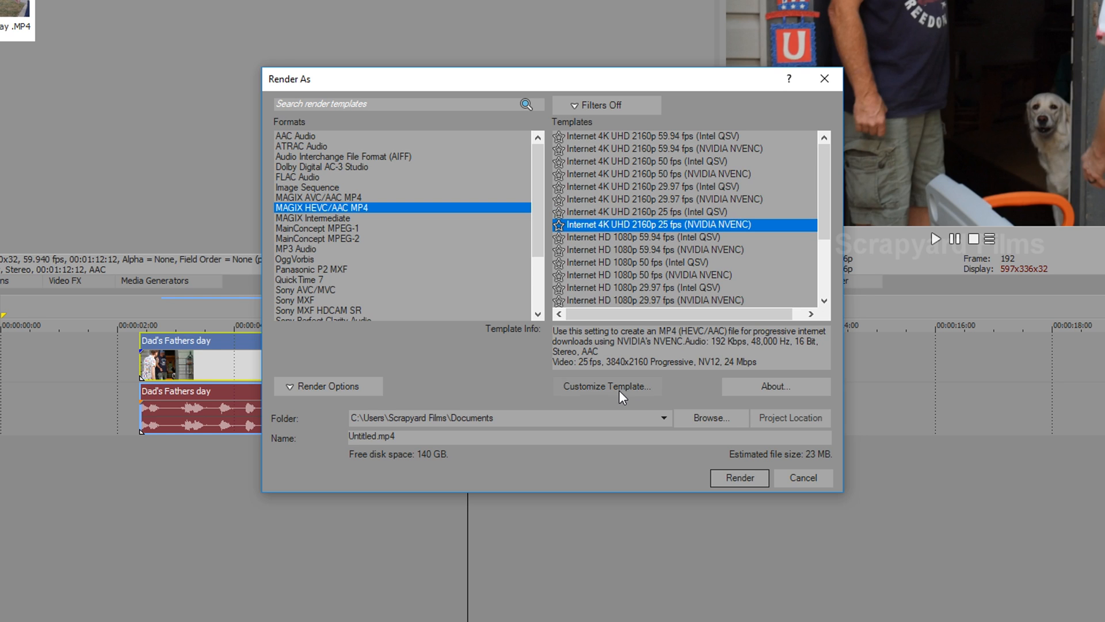
Customize the HEVC template to 23.976 fps with 100,000,000 bps maximum video bit rate.
{"action": "left_click", "coordinate": [606, 387]}
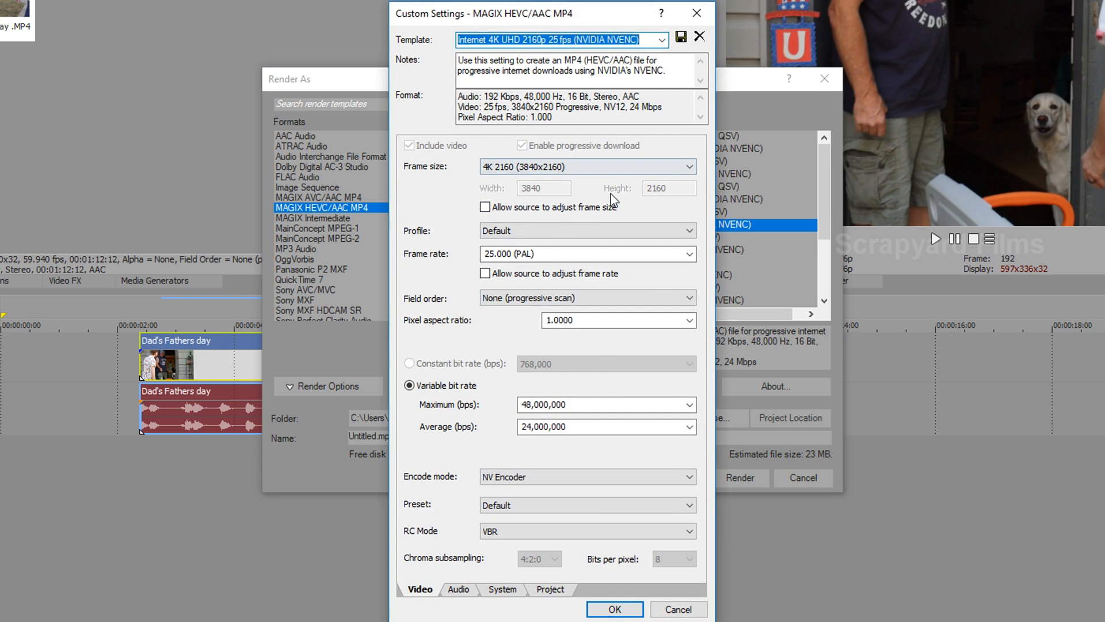
{"action": "left_click", "coordinate": [690, 254]}
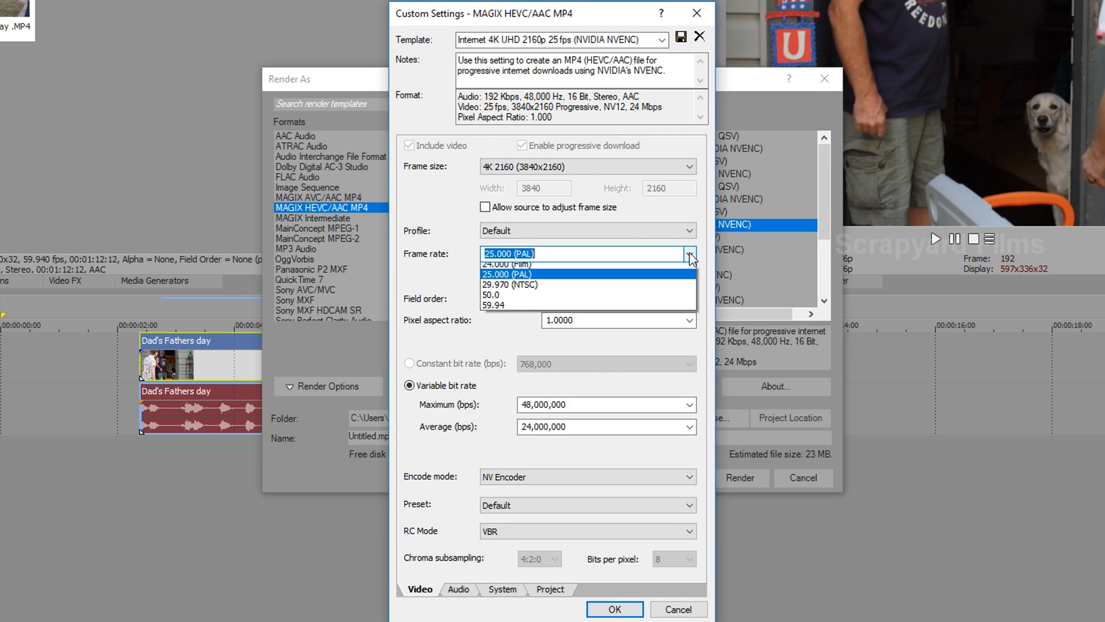
{"action": "left_click", "coordinate": [508, 263]}
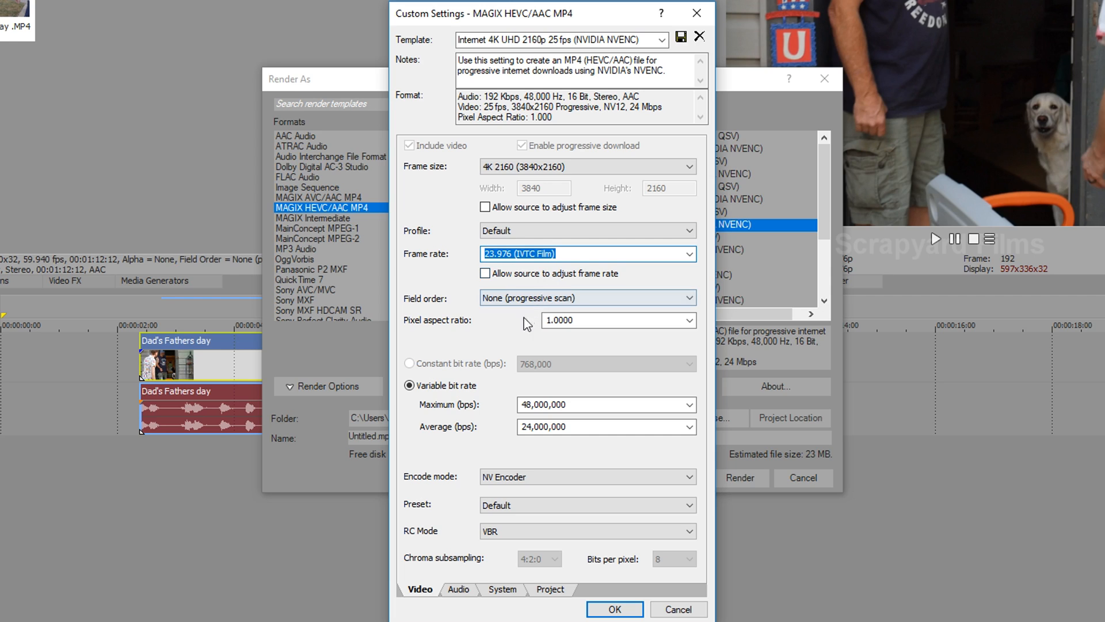
{"action": "left_click", "coordinate": [604, 404]}
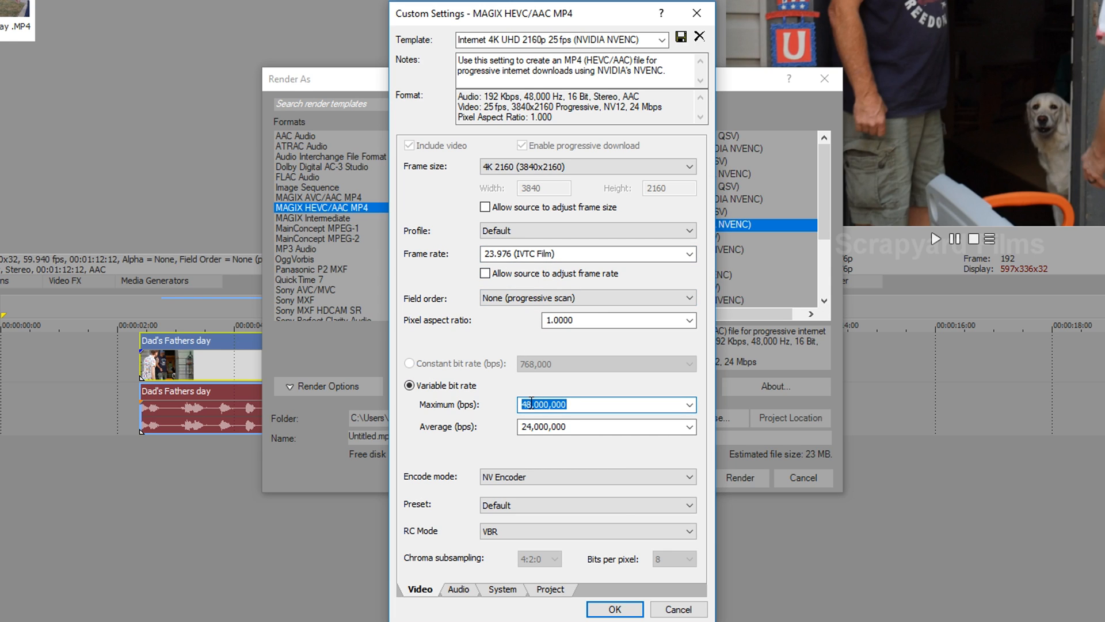
{"action": "type", "text": "100,000,000"}
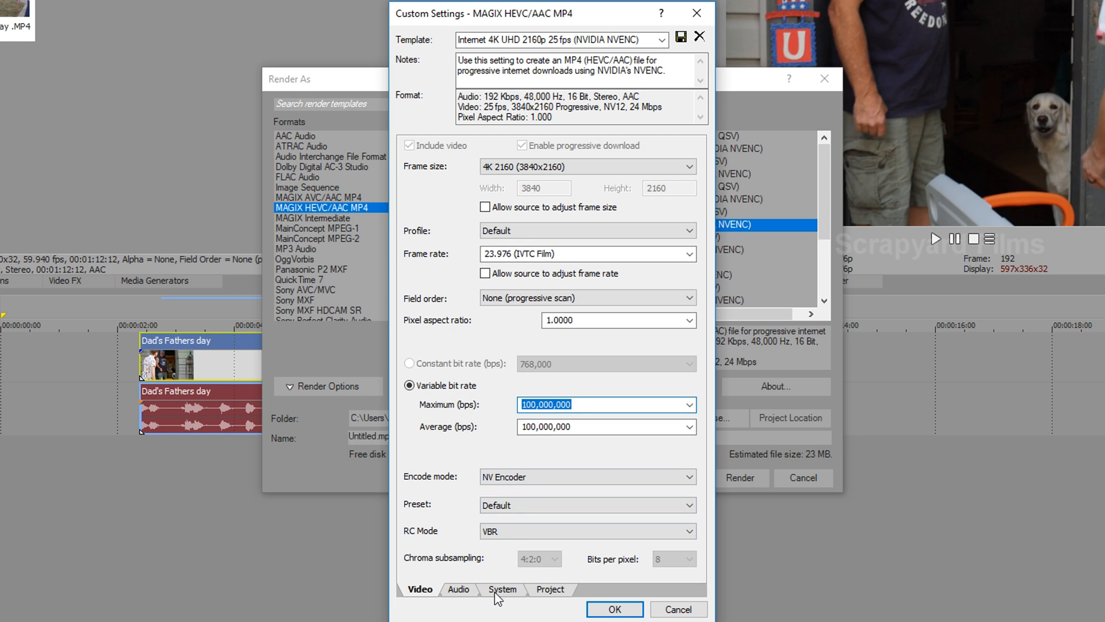
Set the audio bit rate to 320,000 and video rendering quality to Best.
{"action": "left_click", "coordinate": [459, 589]}
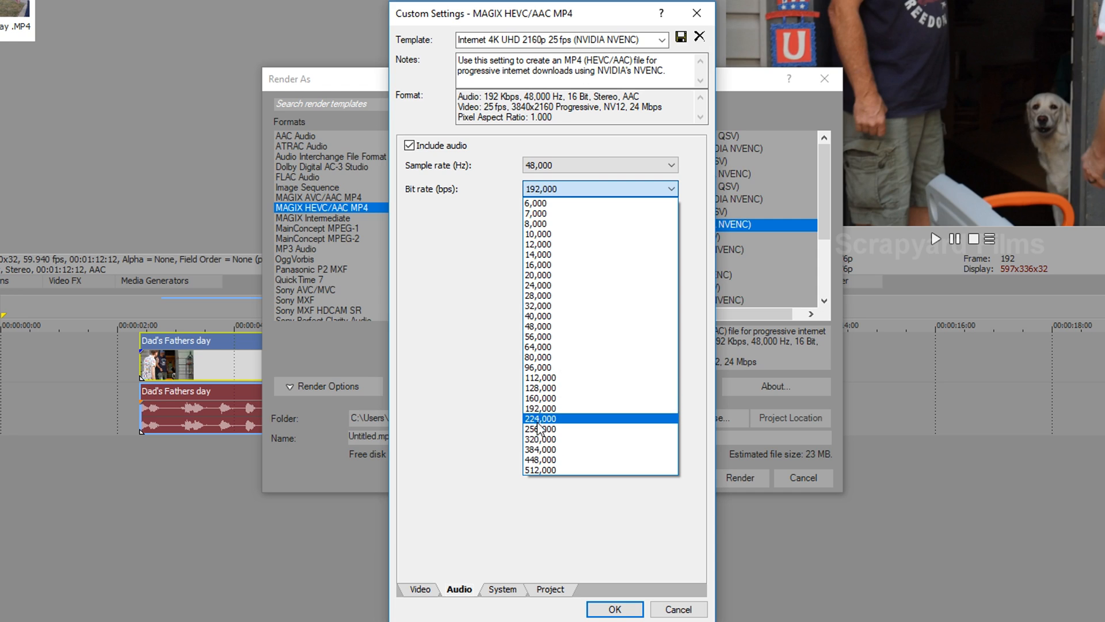
{"action": "left_click", "coordinate": [504, 589]}
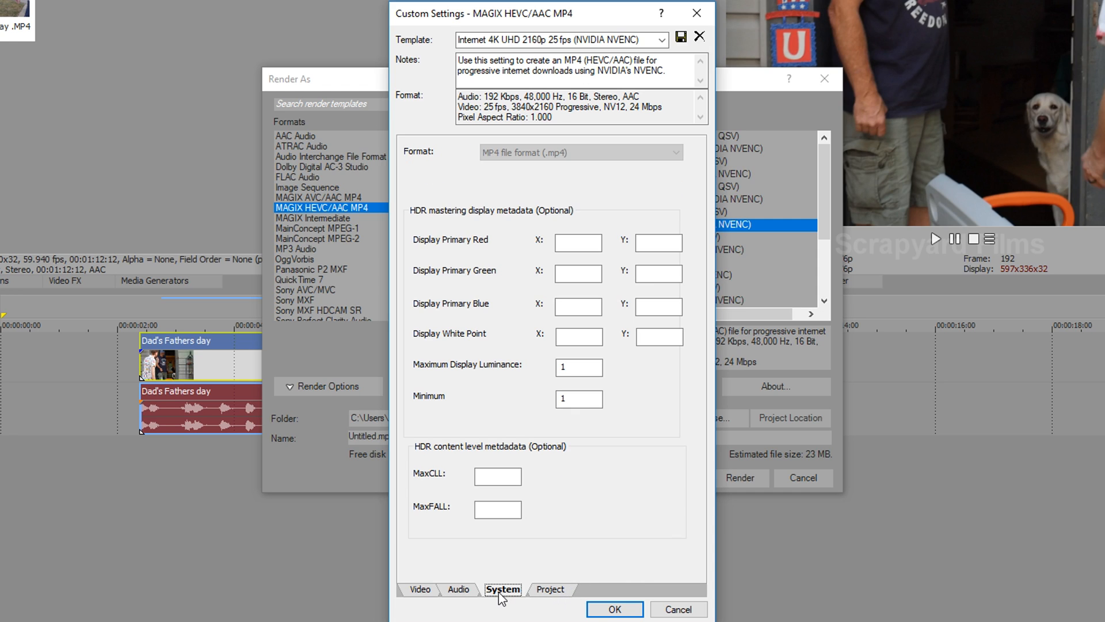
{"action": "left_click", "coordinate": [550, 589]}
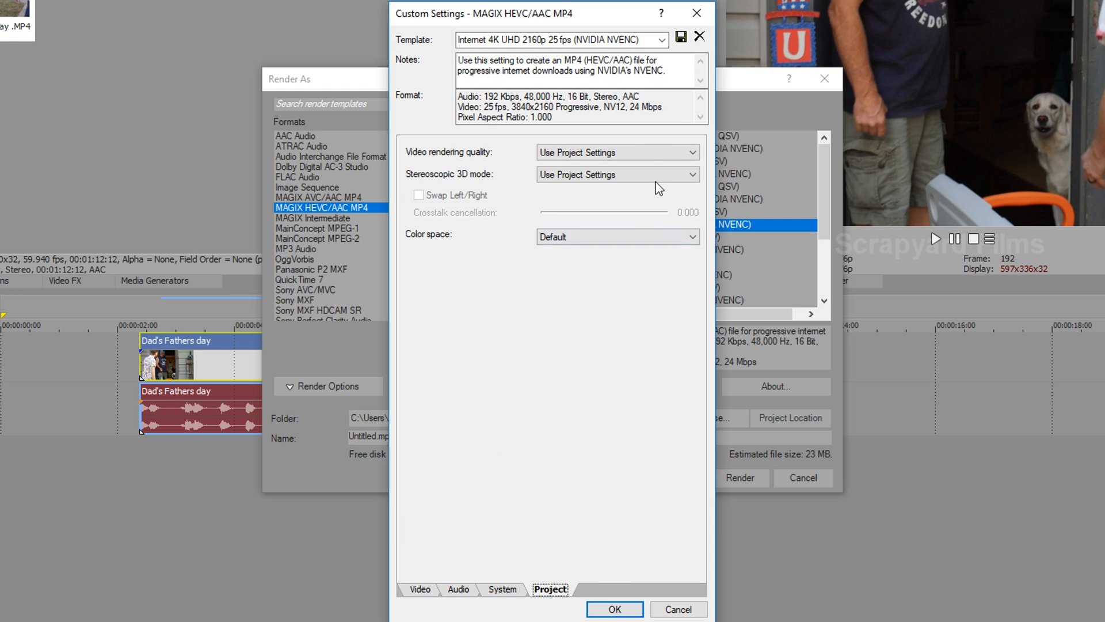
{"action": "left_click", "coordinate": [617, 152]}
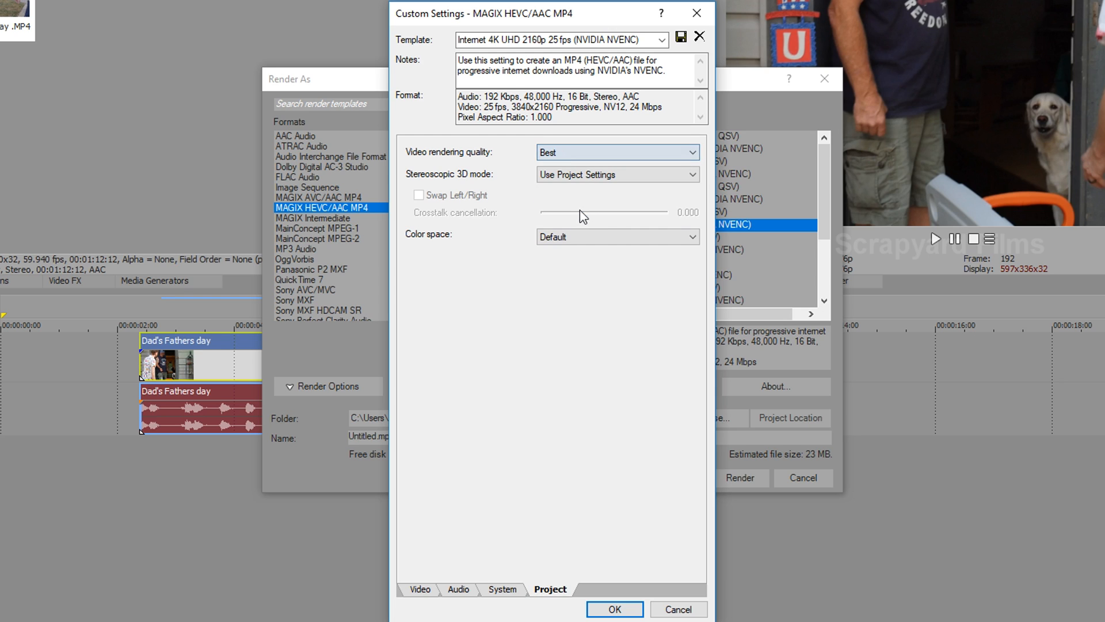
Return to the Video settings to set 59.94 fps for the SyF - 4K 59.94 fps template.
{"action": "left_click", "coordinate": [419, 588]}
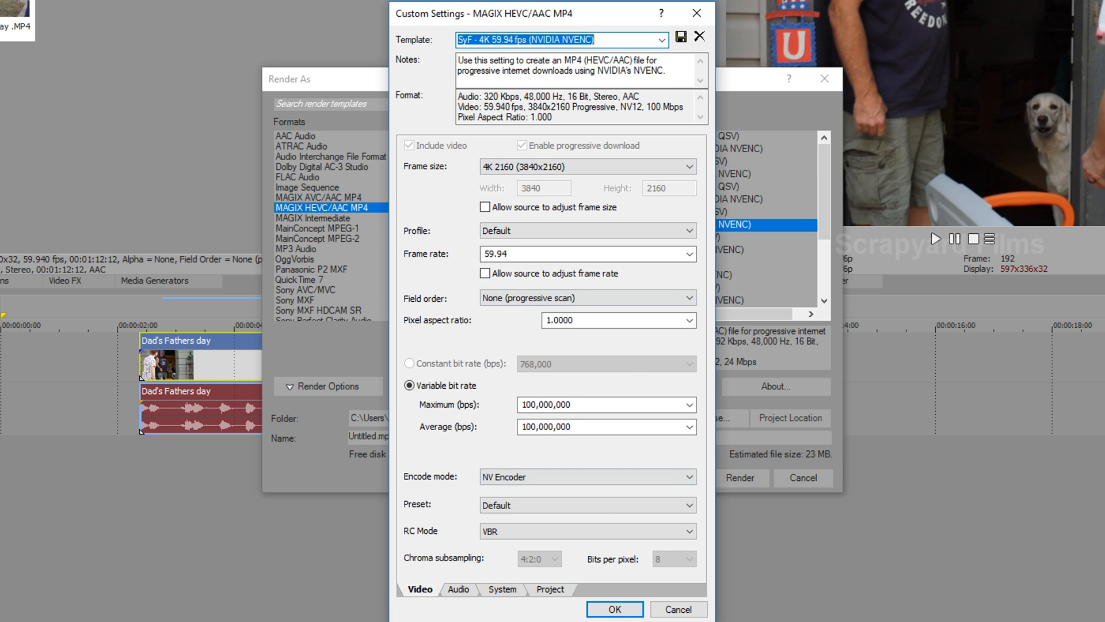
Confirm the custom settings so the HEVC list shows the SyF 4K 23.97 and 59.94 fps templates.
{"action": "left_click", "coordinate": [612, 608]}
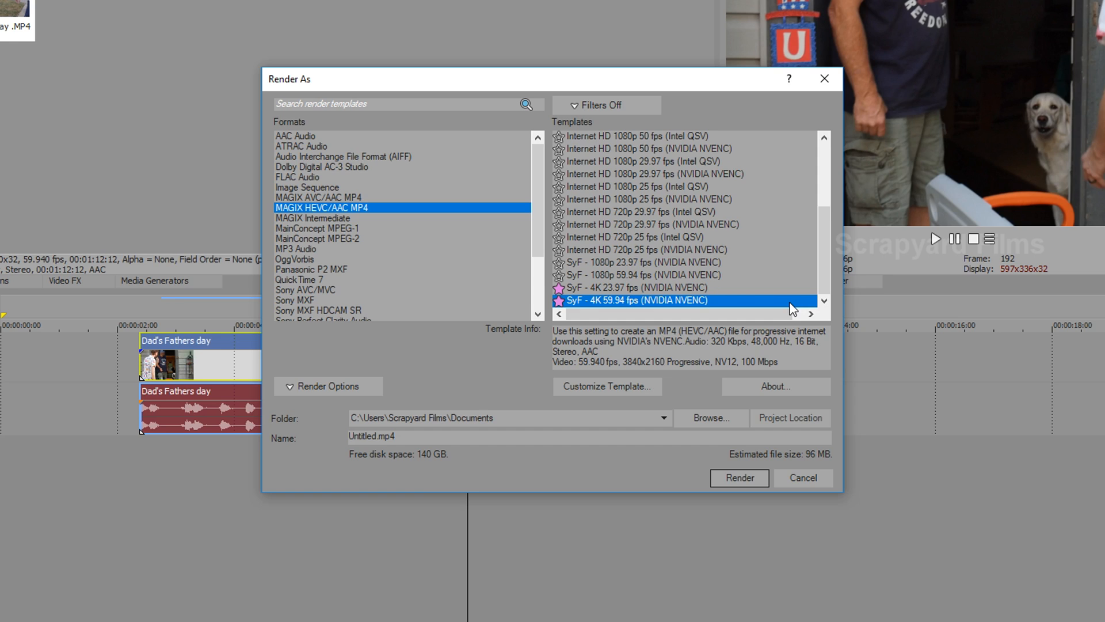
{"action": "mouse_move", "coordinate": [793, 308]}
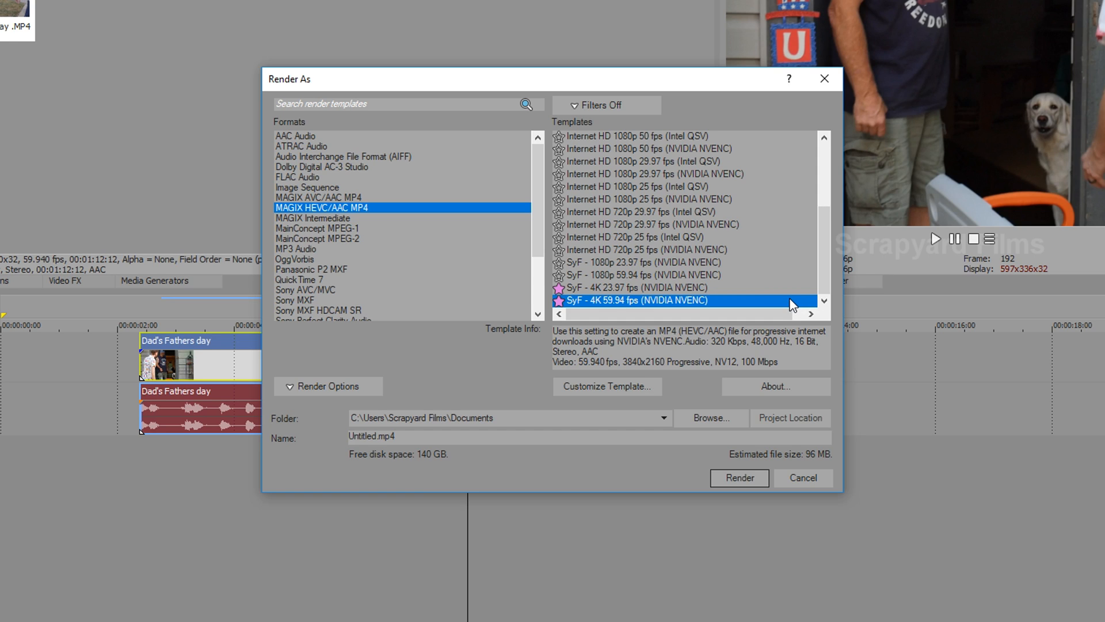